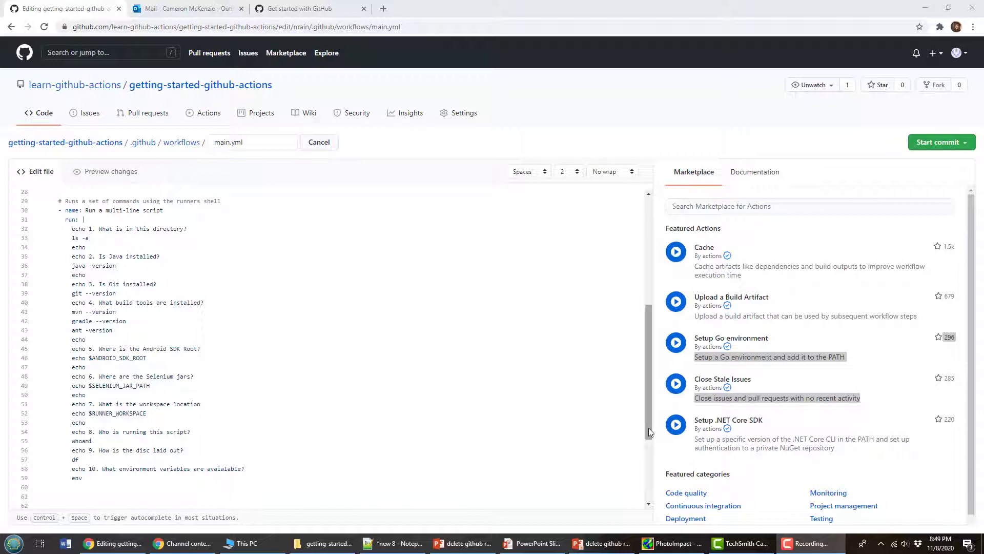
Scroll through main.yml and select the ubuntu-latest runner type
{"action": "scroll", "scroll_direction": "up", "scroll_amount": 3}
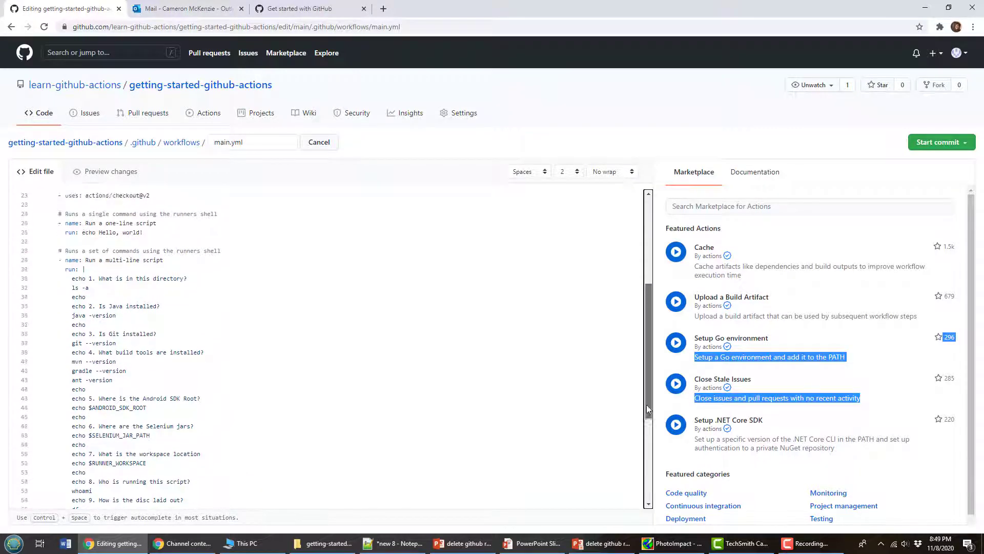
{"action": "scroll", "scroll_direction": "up", "scroll_amount": 3}
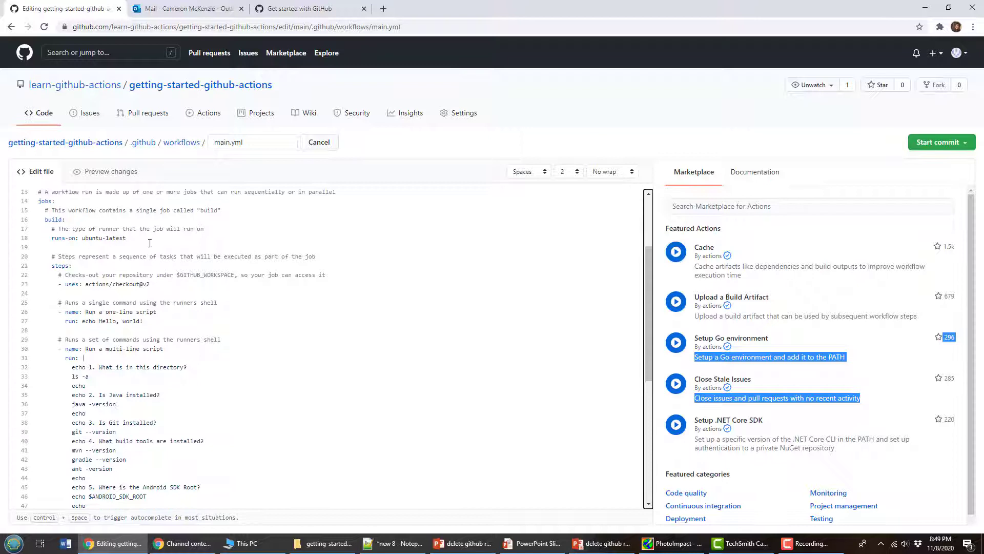
{"action": "double_click", "coordinate": [103, 237]}
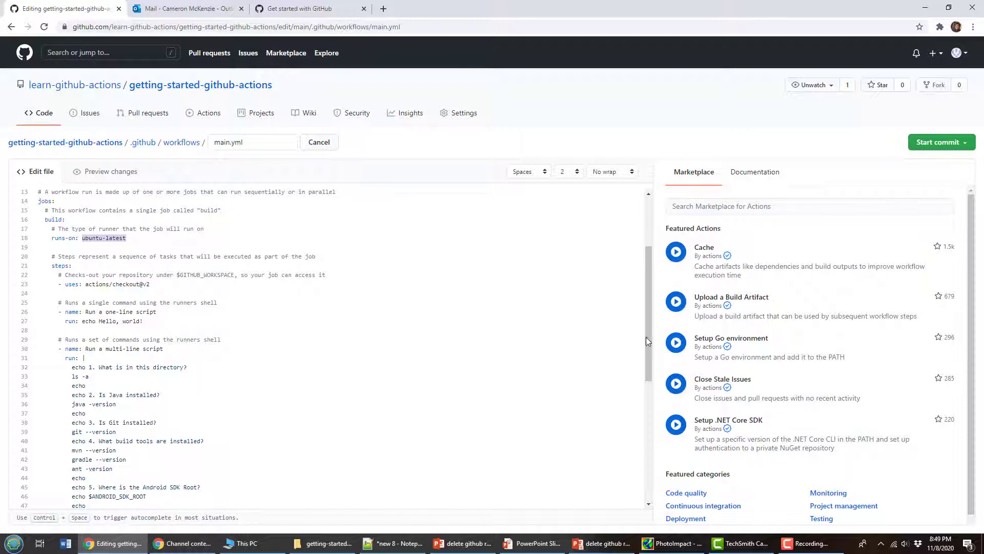
{"action": "scroll", "scroll_direction": "down", "scroll_amount": 3}
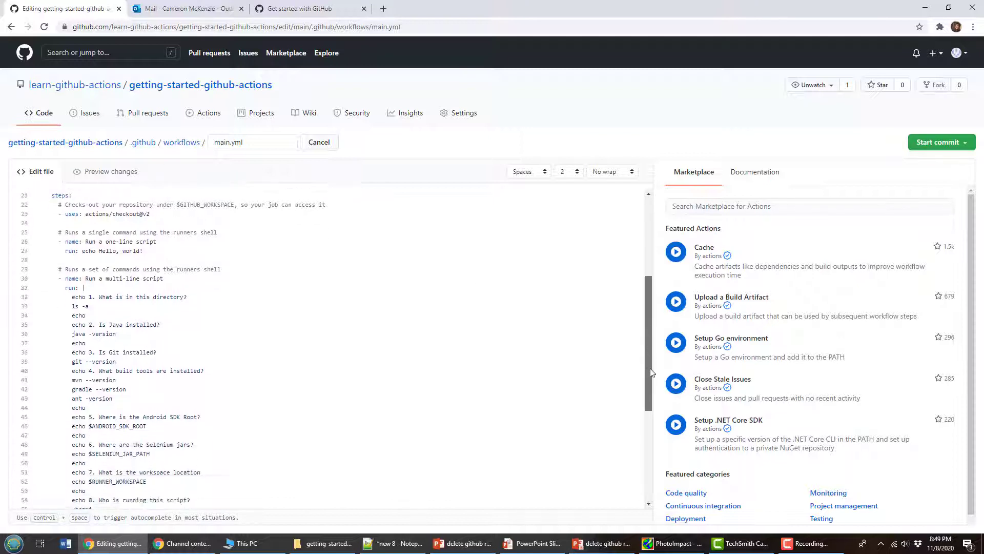
{"action": "scroll", "scroll_direction": "down", "scroll_amount": 3}
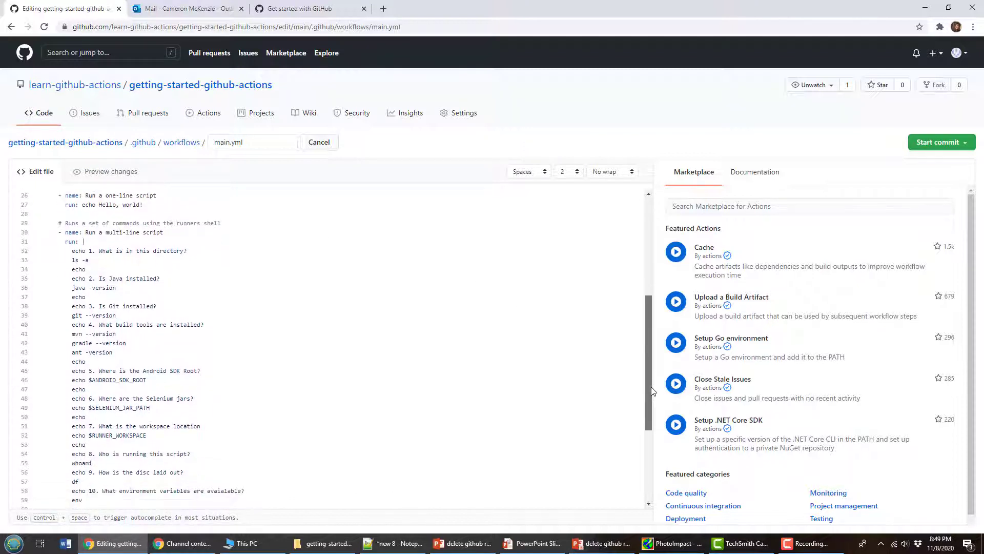
{"action": "scroll", "scroll_direction": "up", "scroll_amount": 3}
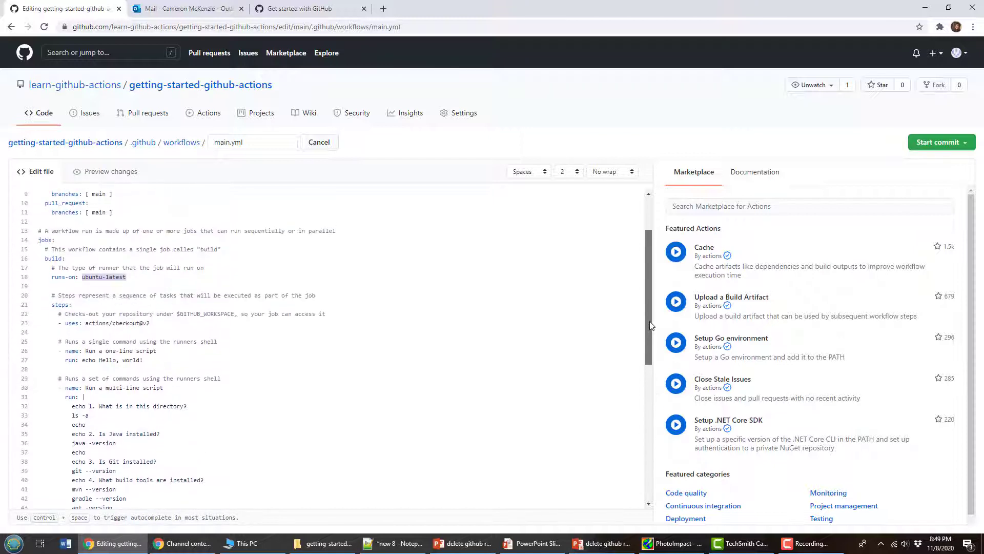
{"action": "scroll", "scroll_direction": "down", "scroll_amount": 3}
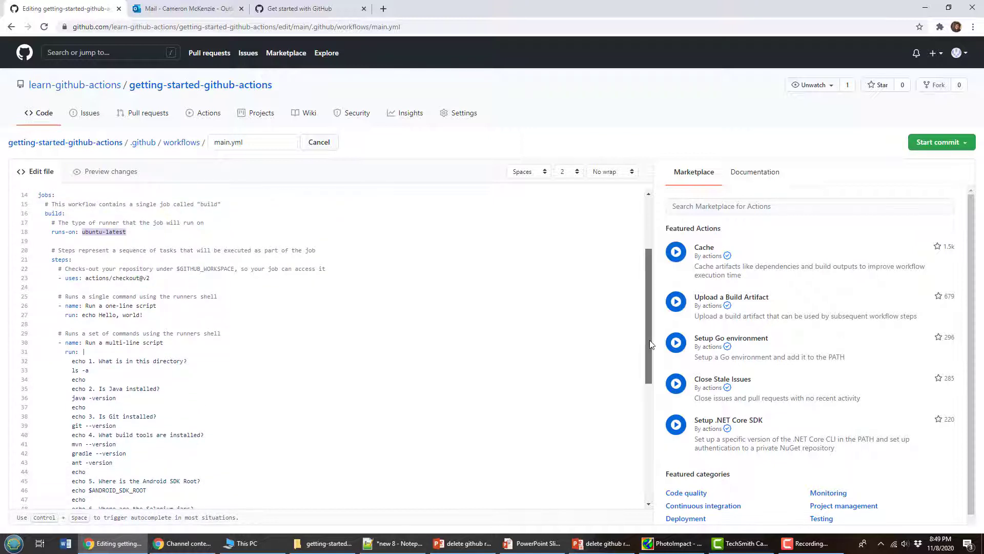
{"action": "scroll", "scroll_direction": "down", "scroll_amount": 3}
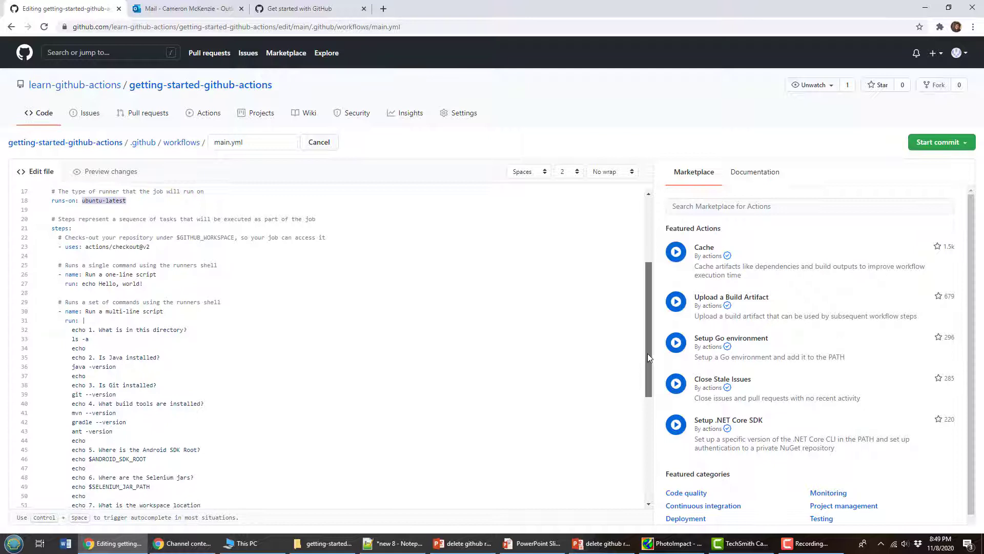
{"action": "scroll", "scroll_direction": "up", "scroll_amount": 3}
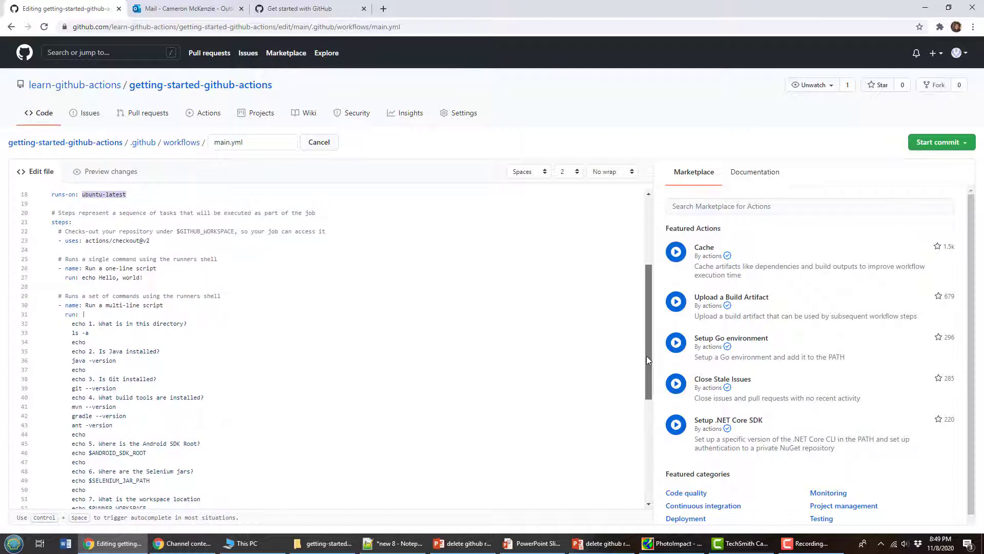
{"action": "scroll", "scroll_direction": "down", "scroll_amount": 3}
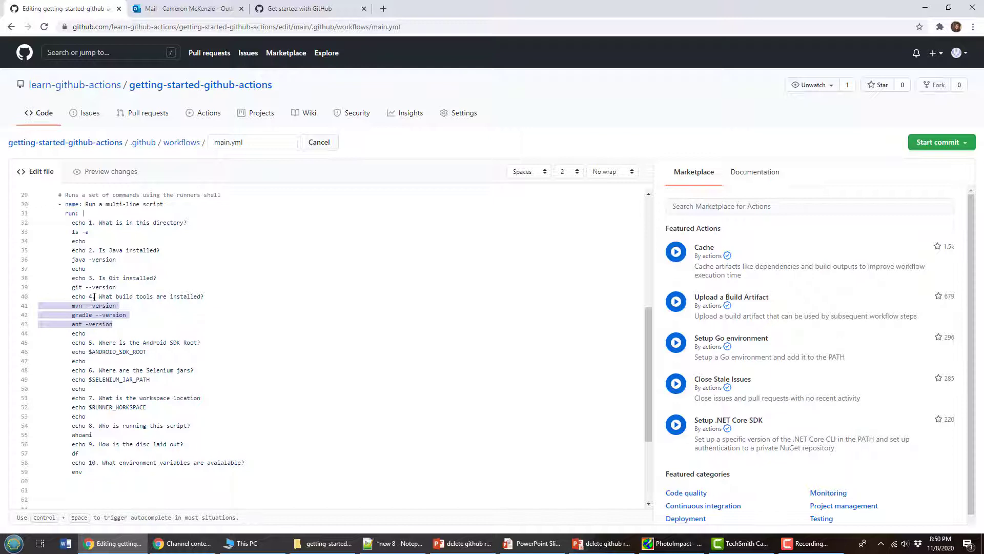
Select the ANDROID_SDK_ROOT variable name and edit the script text
{"action": "left_click", "coordinate": [92, 296]}
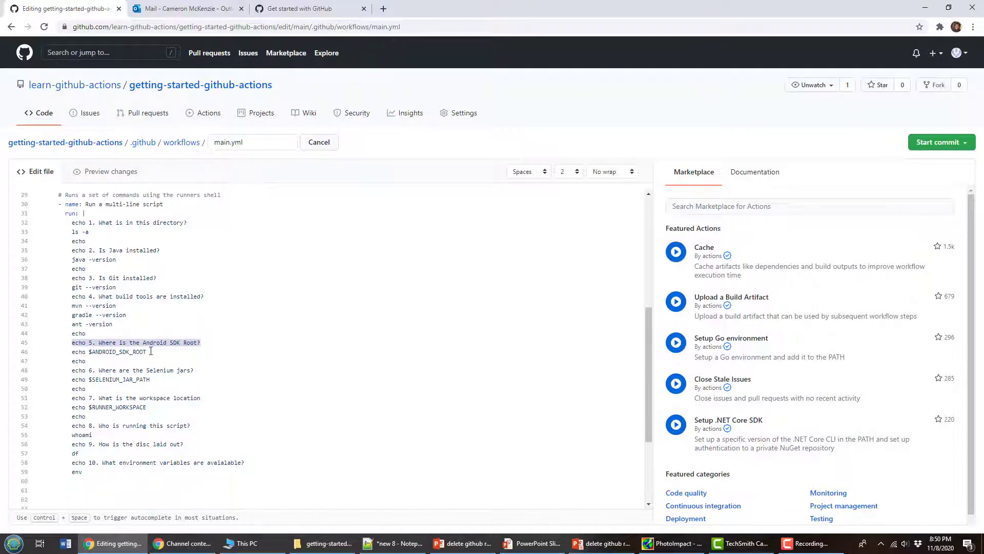
{"action": "double_click", "coordinate": [117, 352]}
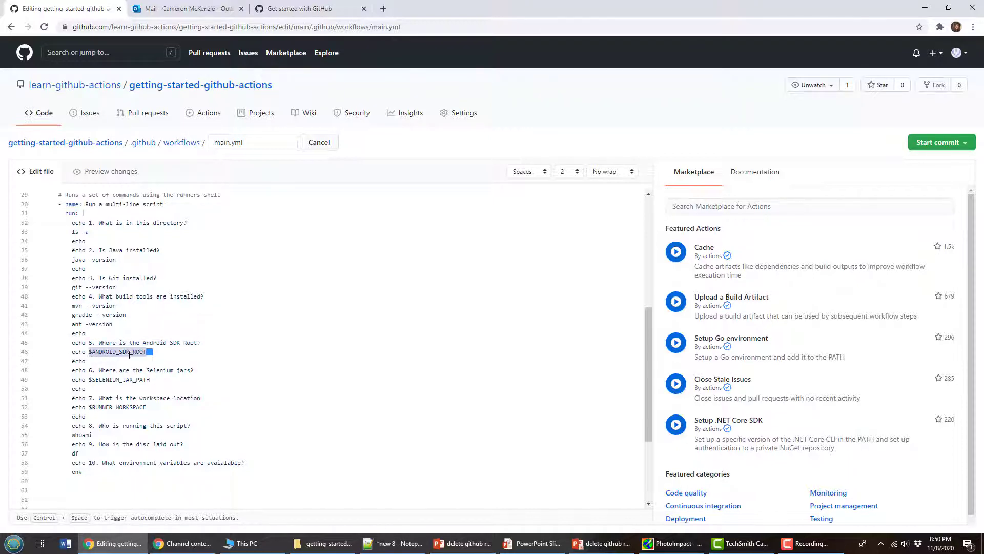
{"action": "mouse_move", "coordinate": [167, 380]}
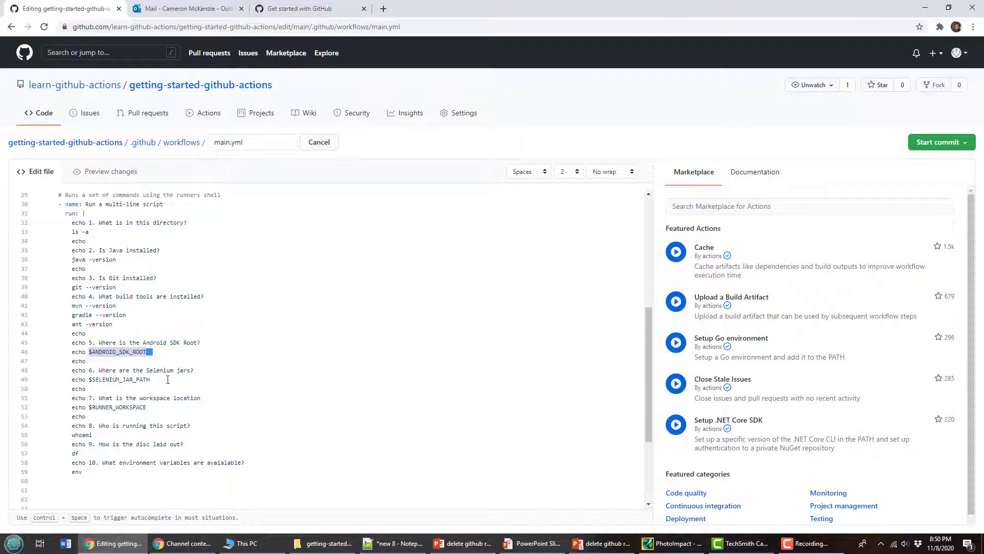
{"action": "left_click", "coordinate": [158, 379]}
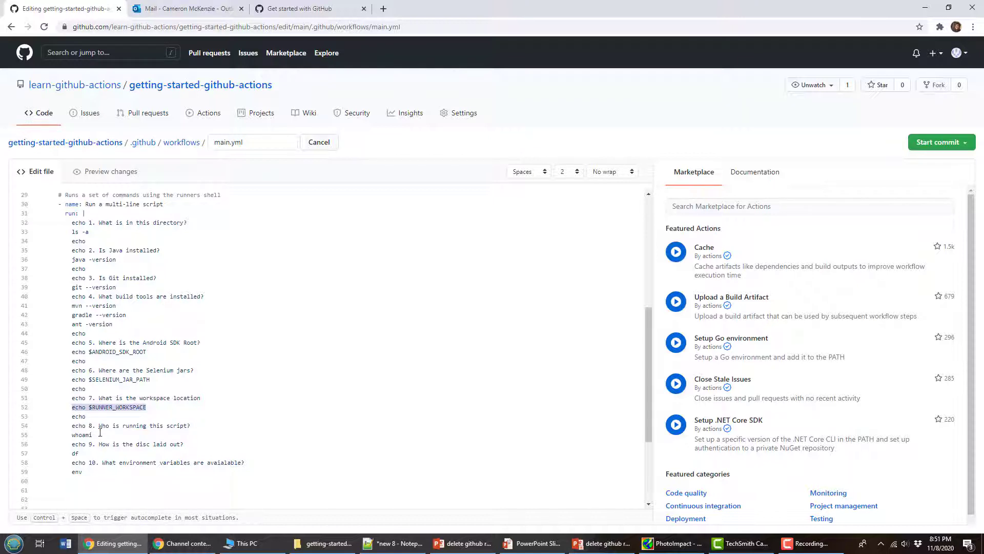
{"action": "double_click", "coordinate": [125, 425]}
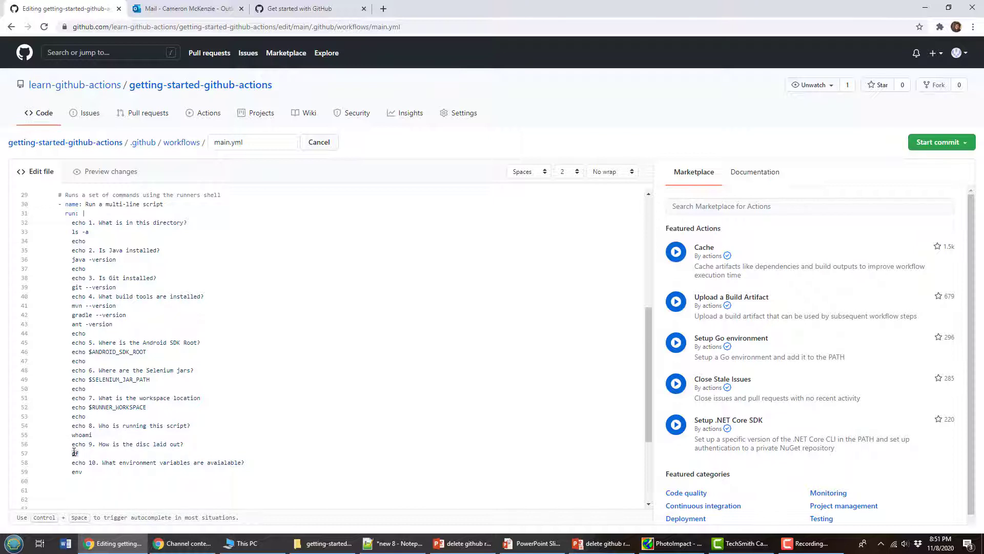
{"action": "type", "text": "f"}
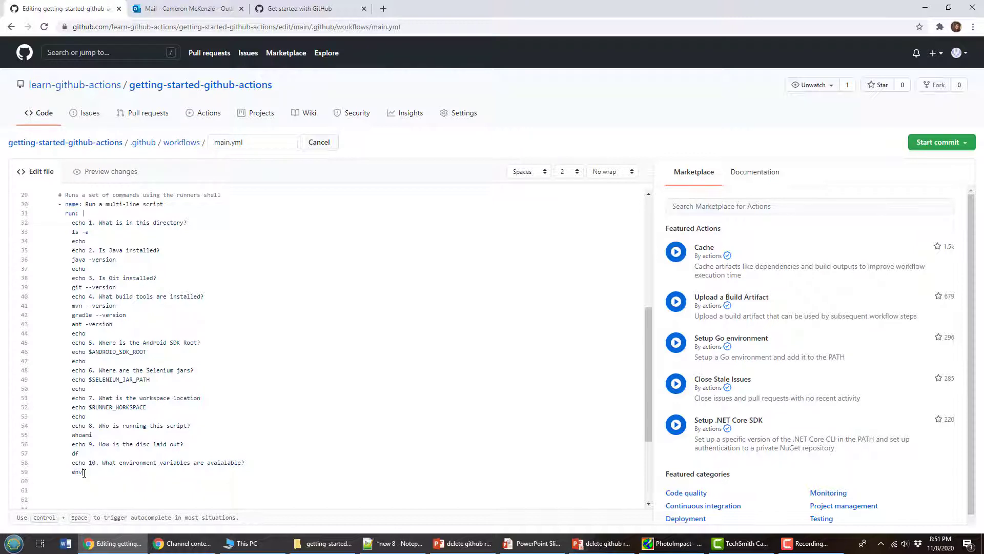
{"action": "mouse_move", "coordinate": [805, 225]}
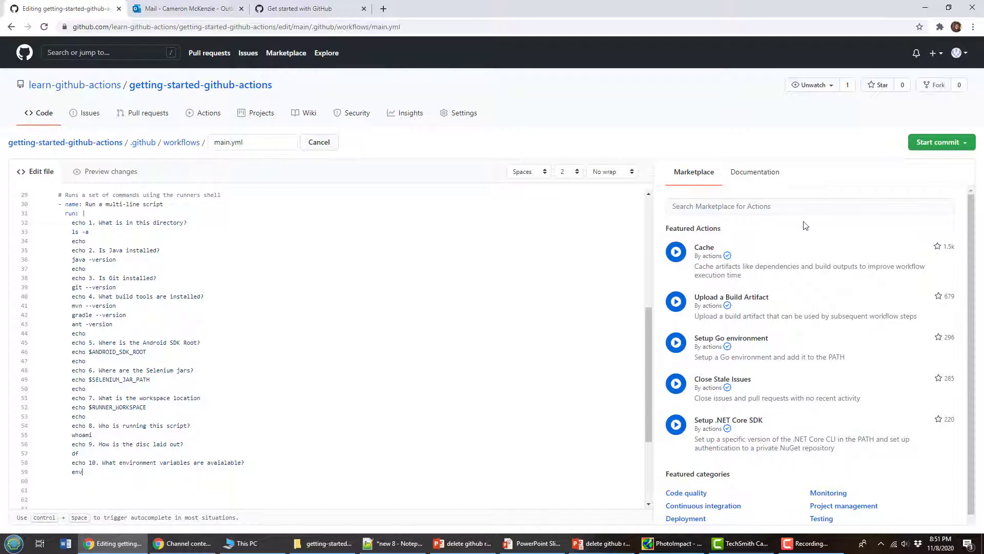
Commit the change directly to main as 'Update main.yml' and view the Actions runs
{"action": "left_click", "coordinate": [937, 141]}
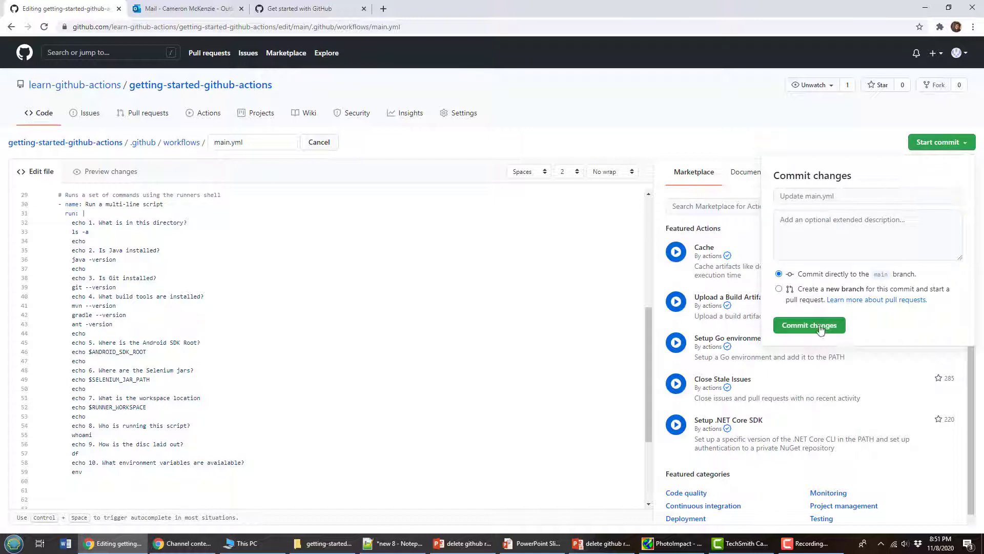
{"action": "left_click", "coordinate": [808, 325]}
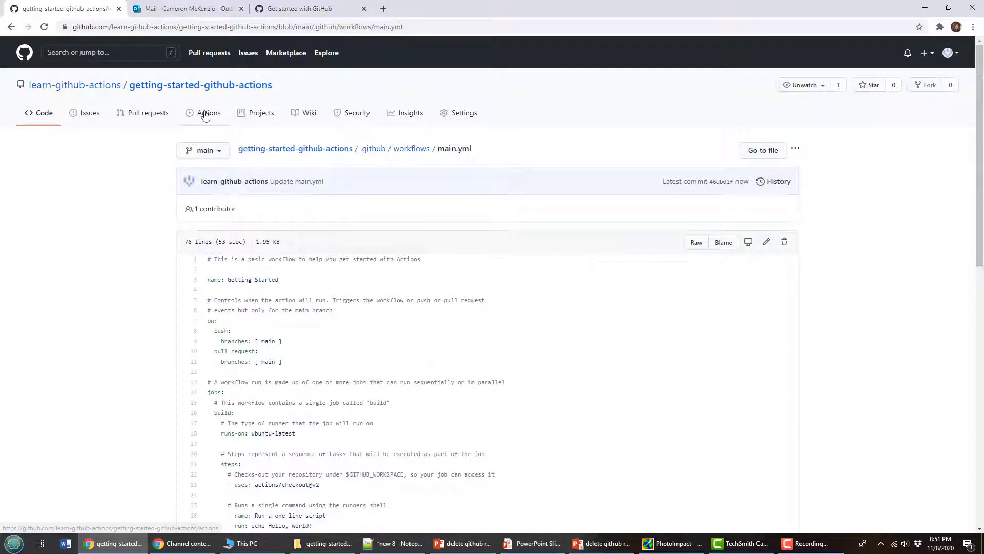
{"action": "left_click", "coordinate": [208, 113]}
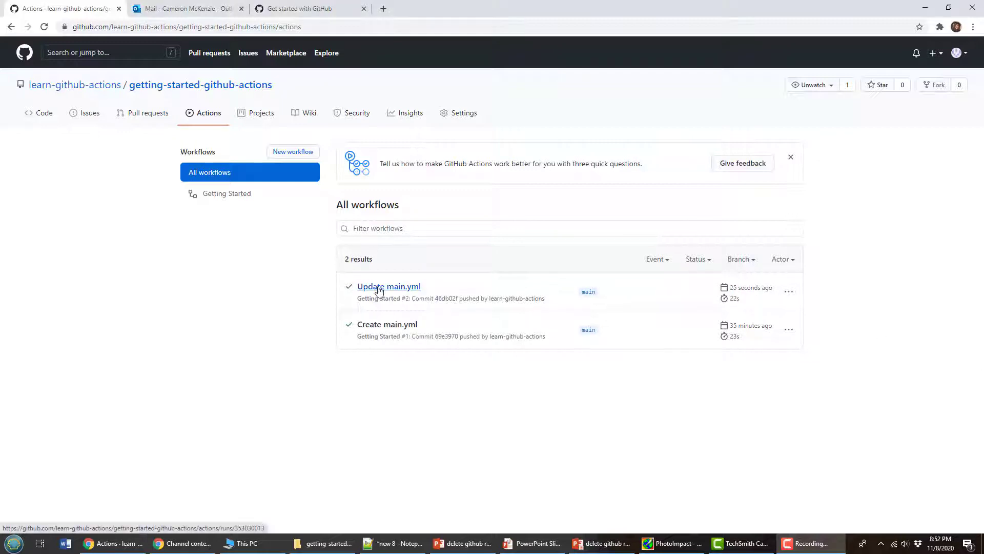
Open the 'Update main.yml' workflow run and its build job log
{"action": "left_click", "coordinate": [389, 286]}
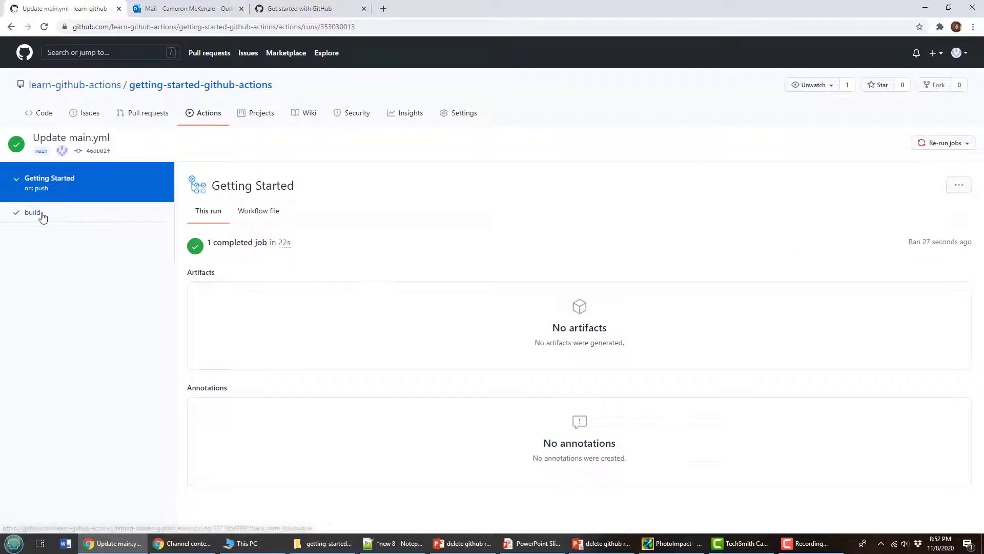
{"action": "left_click", "coordinate": [33, 213]}
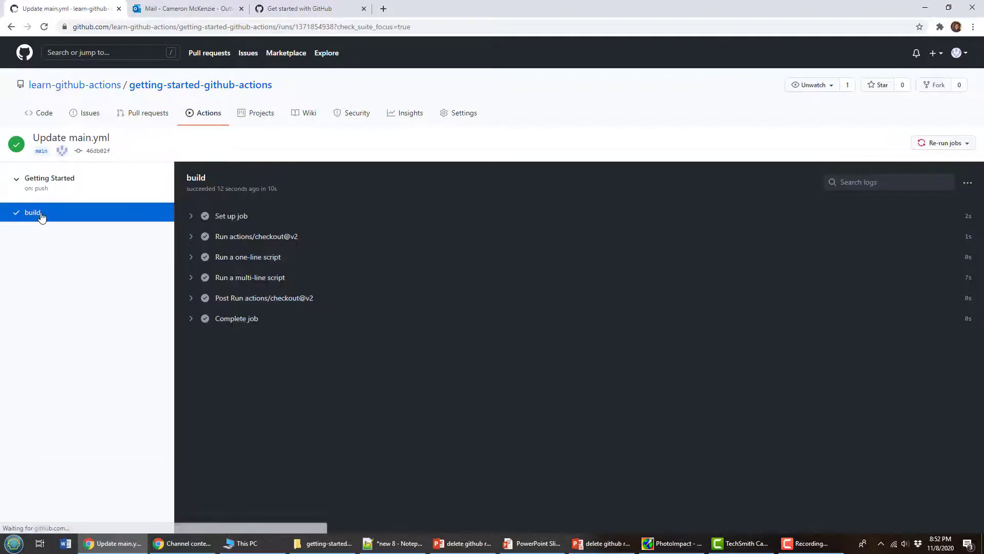
{"action": "mouse_move", "coordinate": [260, 280]}
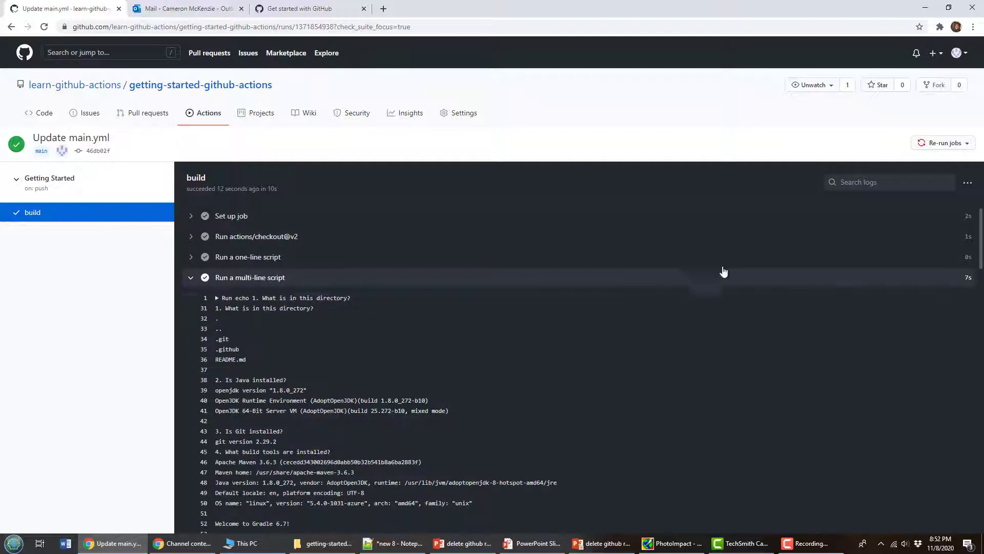
{"action": "mouse_move", "coordinate": [978, 227]}
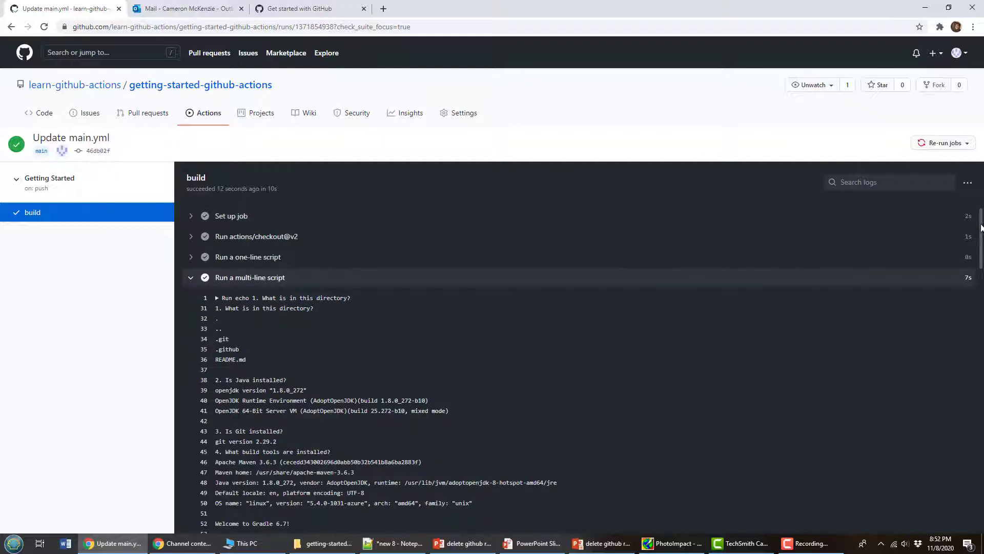
{"action": "scroll", "scroll_direction": "down", "scroll_amount": 3}
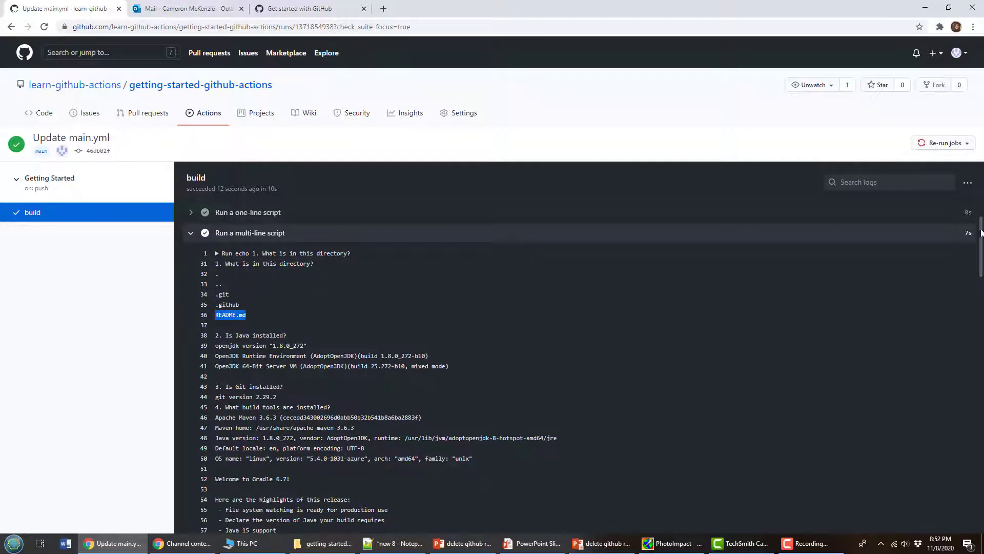
{"action": "scroll", "scroll_direction": "down", "scroll_amount": 3}
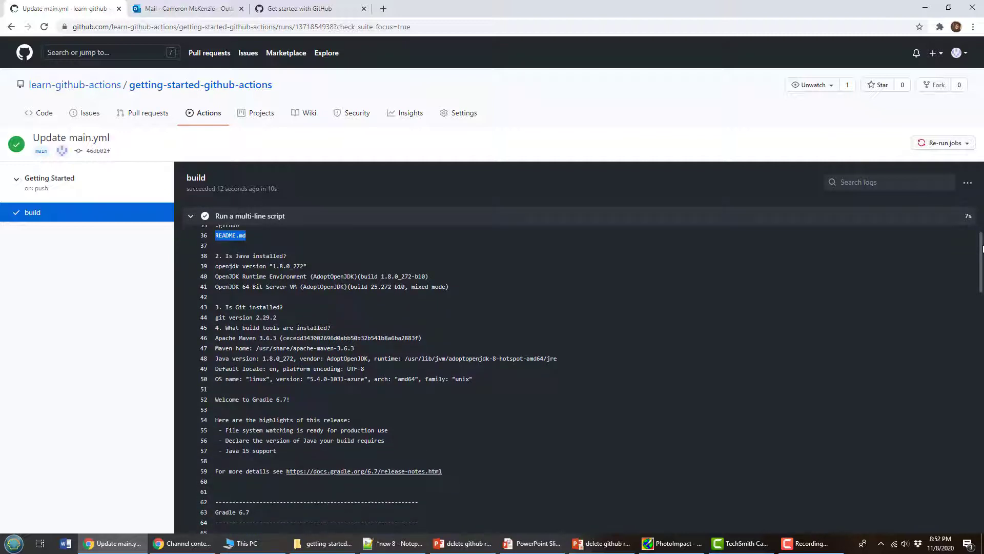
{"action": "scroll", "scroll_direction": "down", "scroll_amount": 3}
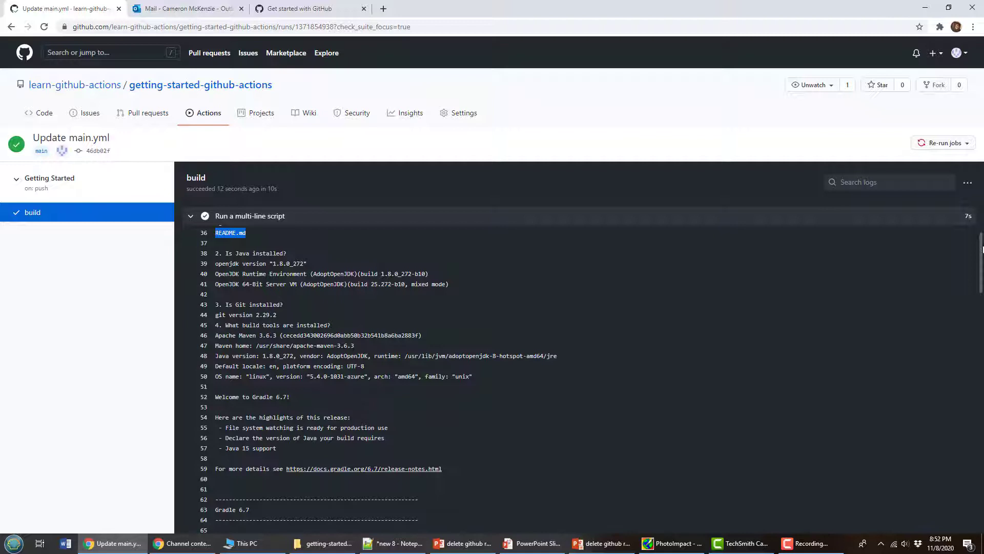
{"action": "scroll", "scroll_direction": "down", "scroll_amount": 3}
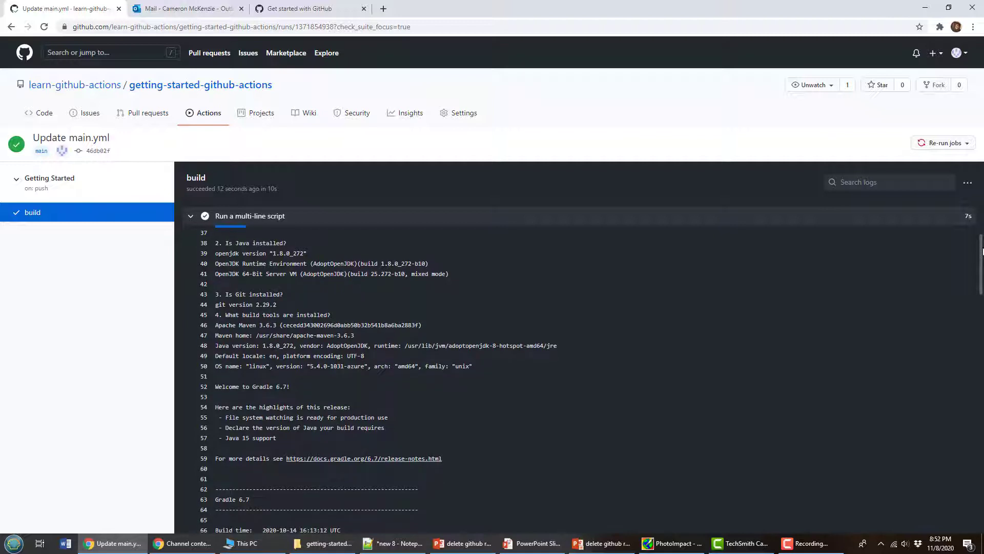
{"action": "scroll", "scroll_direction": "down", "scroll_amount": 3}
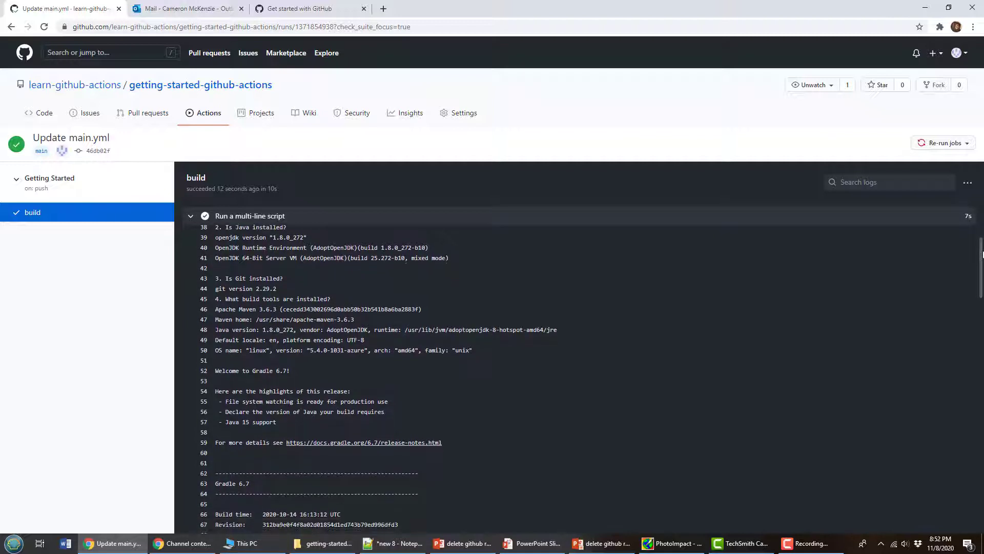
{"action": "scroll", "scroll_direction": "down", "scroll_amount": 3}
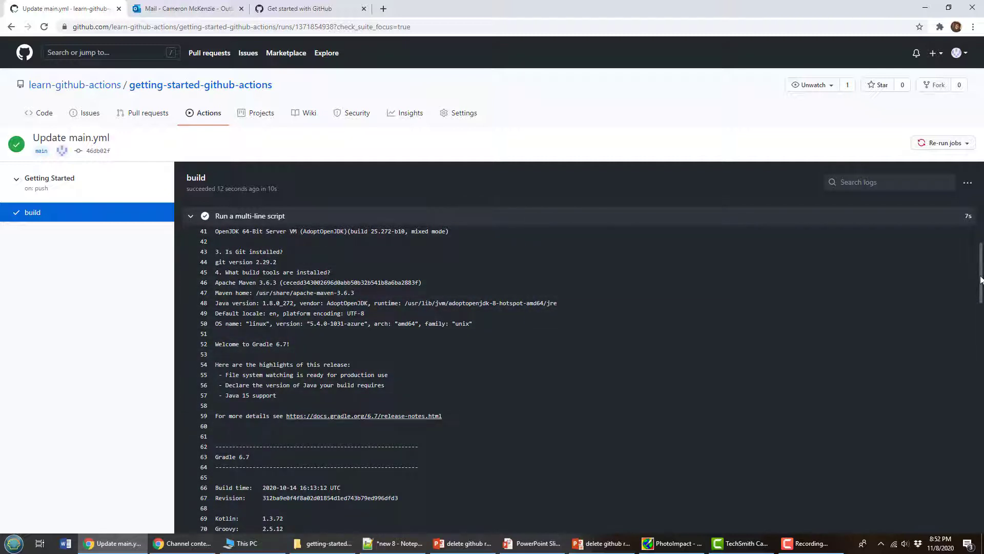
{"action": "scroll", "scroll_direction": "down", "scroll_amount": 3}
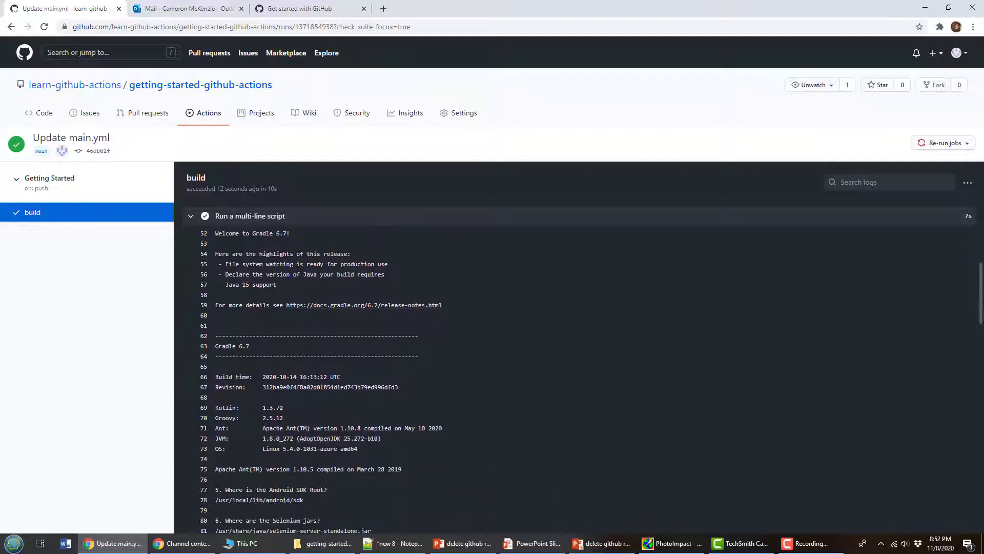
{"action": "scroll", "scroll_direction": "down", "scroll_amount": 3}
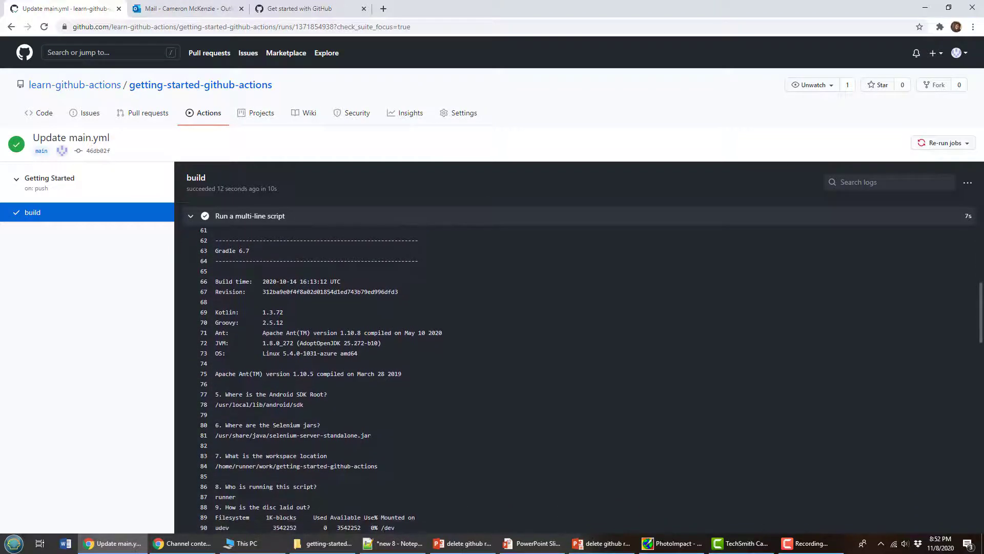
{"action": "scroll", "scroll_direction": "down", "scroll_amount": 3}
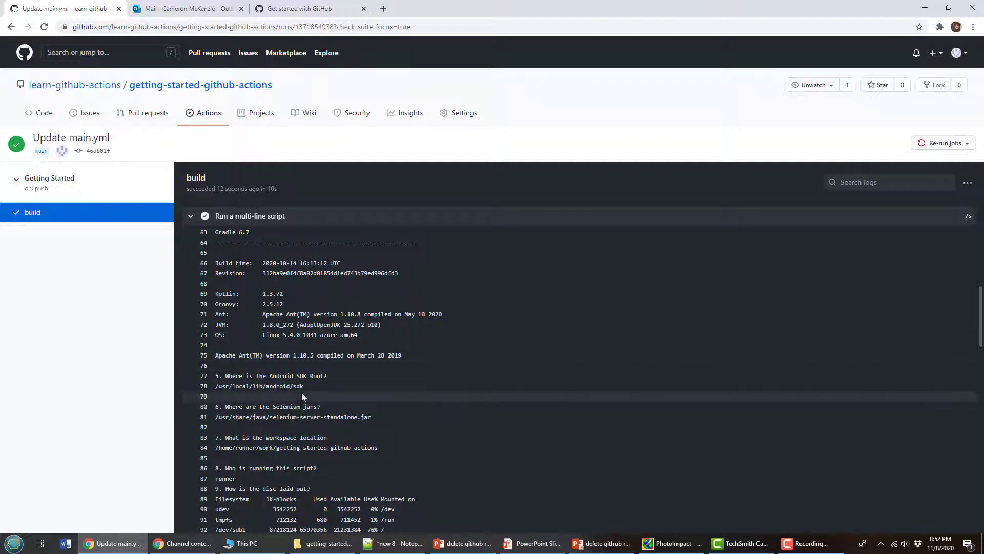
{"action": "double_click", "coordinate": [259, 385]}
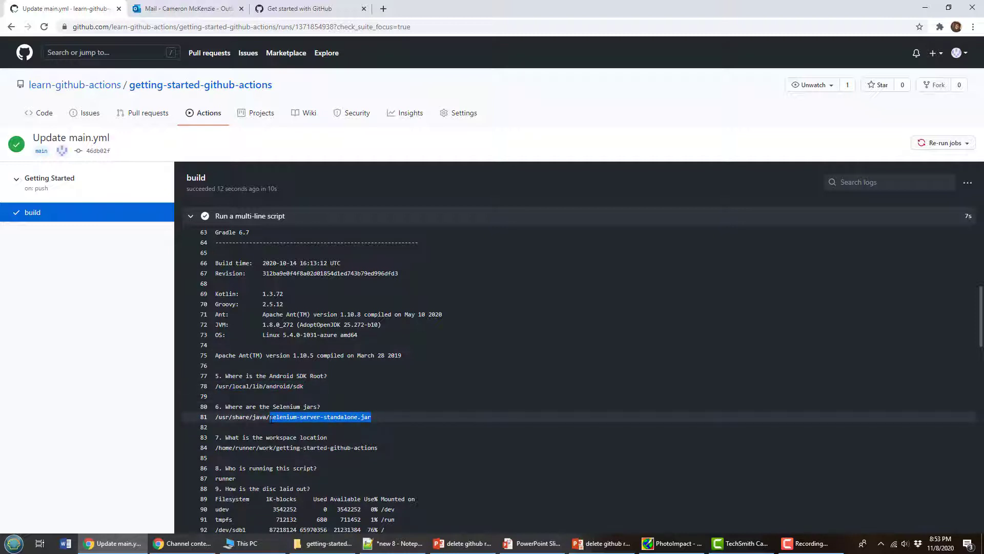
{"action": "mouse_move", "coordinate": [331, 407]}
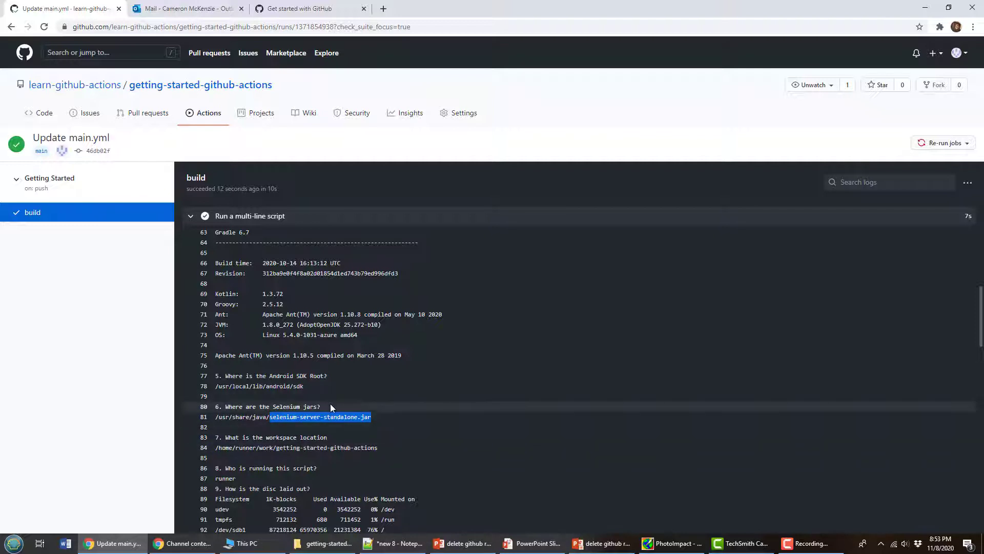
{"action": "mouse_move", "coordinate": [352, 394]}
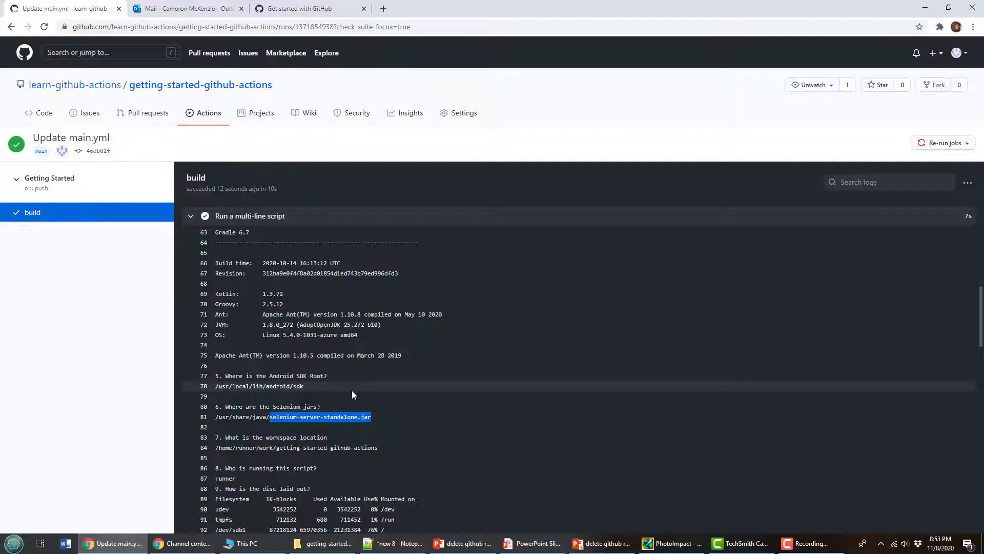
{"action": "left_click", "coordinate": [384, 423]}
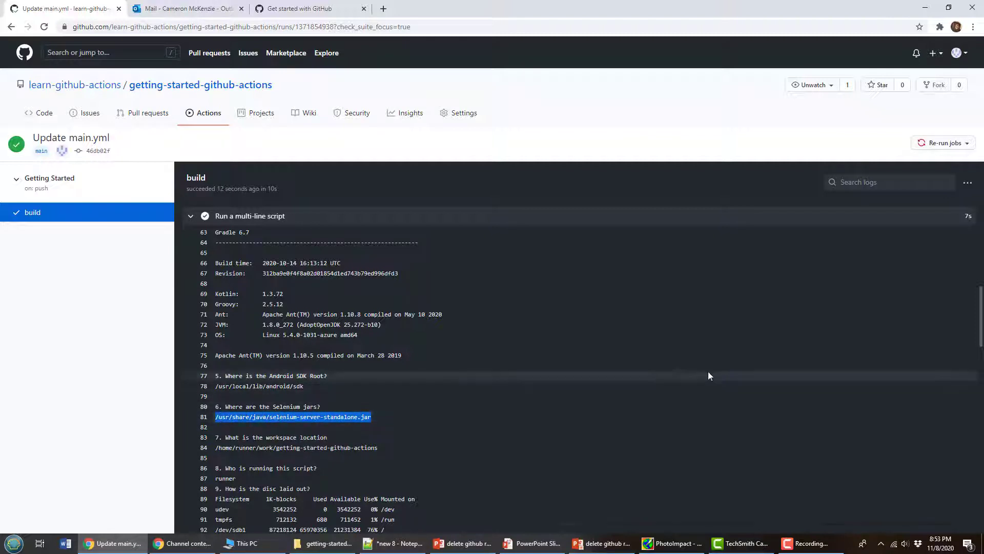
{"action": "scroll", "scroll_direction": "down", "scroll_amount": 3}
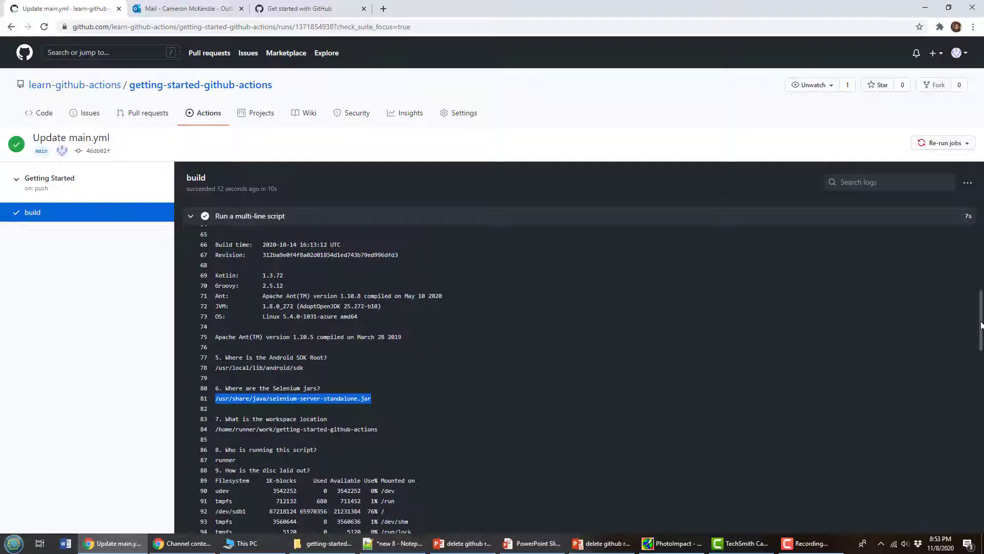
{"action": "scroll", "scroll_direction": "down", "scroll_amount": 3}
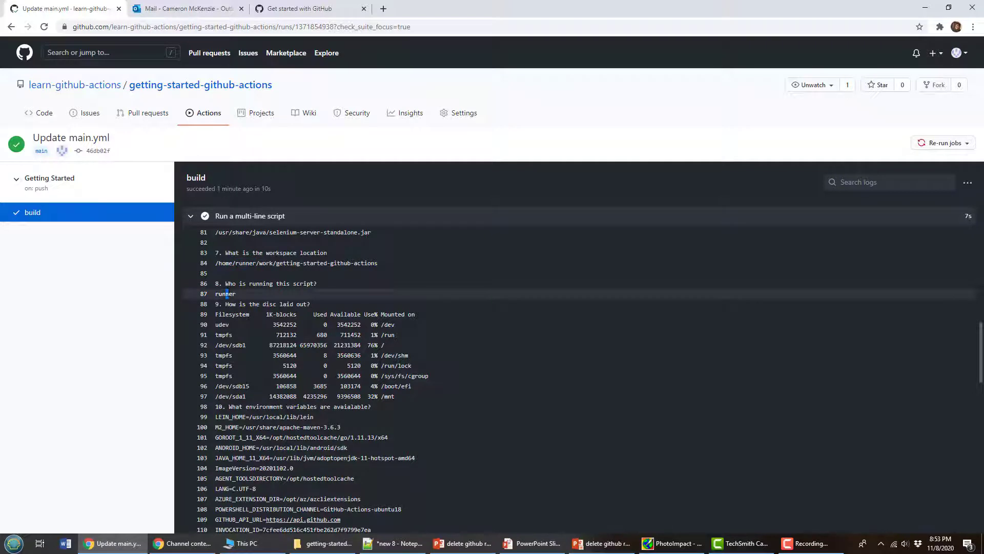
{"action": "double_click", "coordinate": [224, 293]}
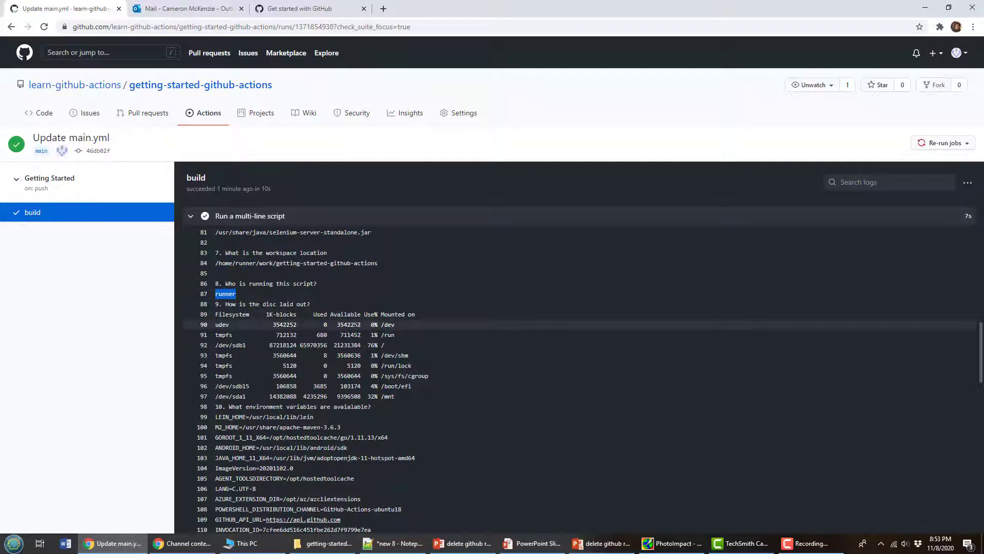
{"action": "mouse_move", "coordinate": [344, 324]}
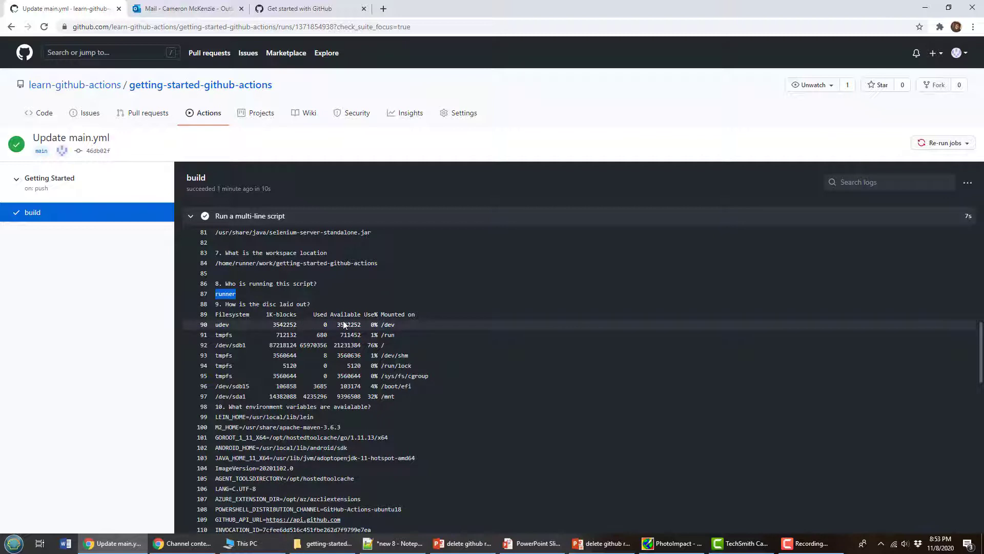
{"action": "mouse_move", "coordinate": [344, 324]}
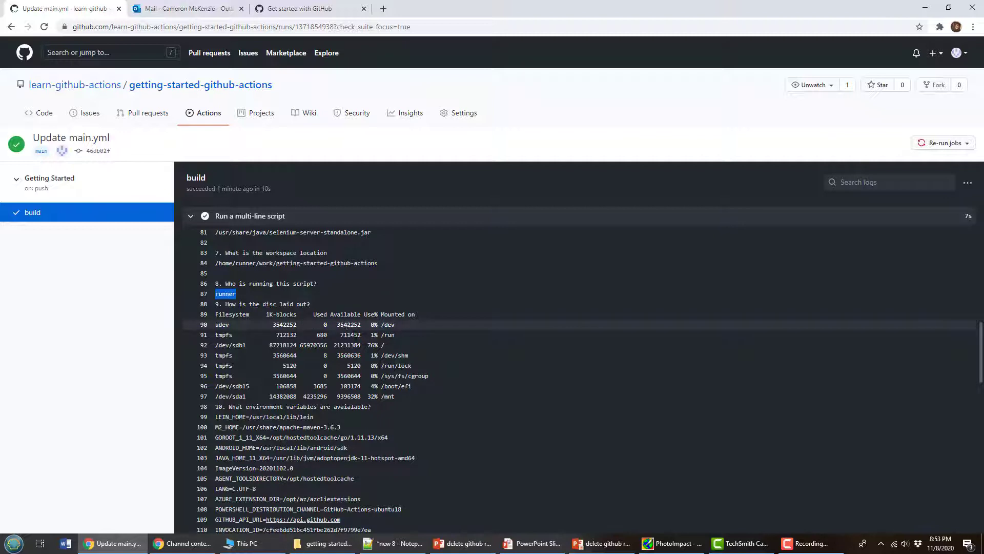
{"action": "mouse_move", "coordinate": [414, 398]}
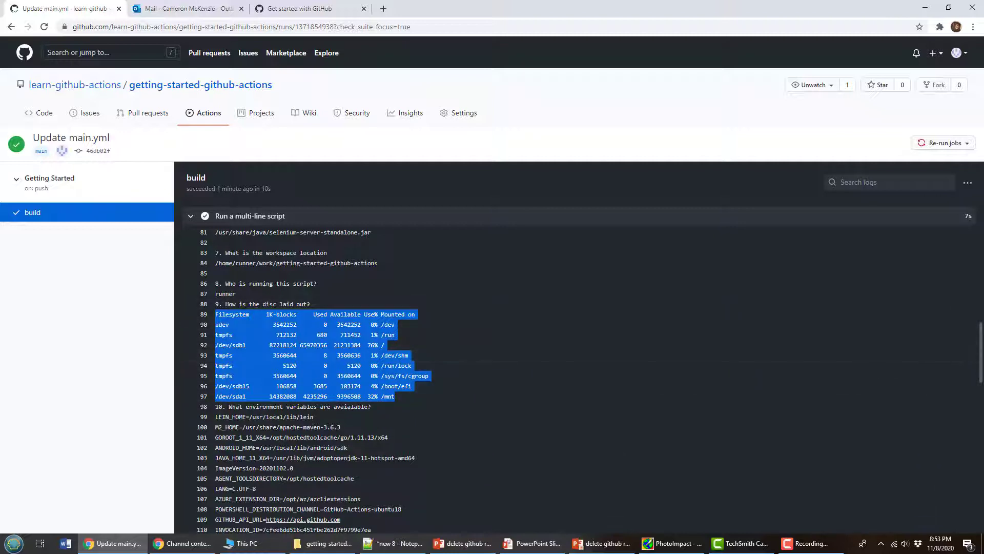
{"action": "scroll", "scroll_direction": "down", "scroll_amount": 3}
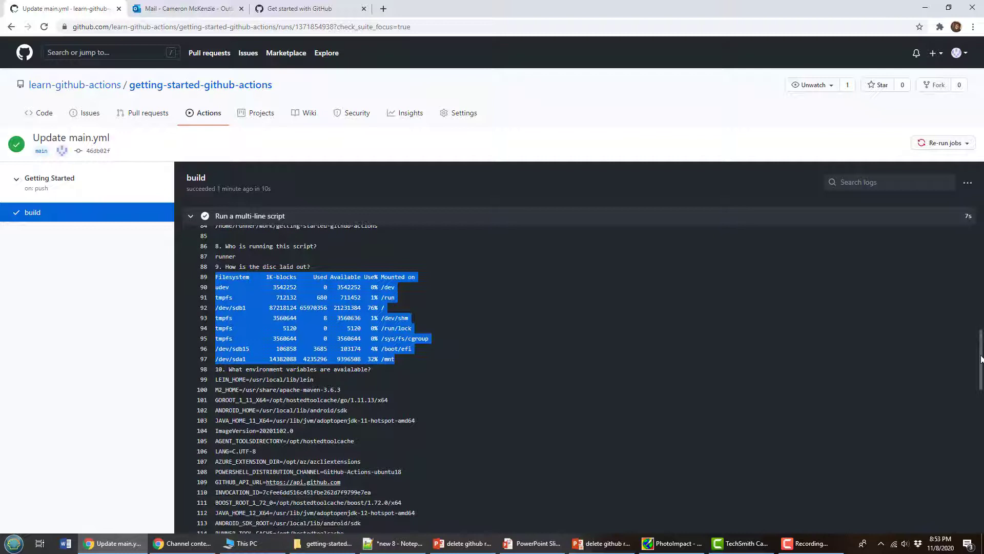
{"action": "scroll", "scroll_direction": "down", "scroll_amount": 3}
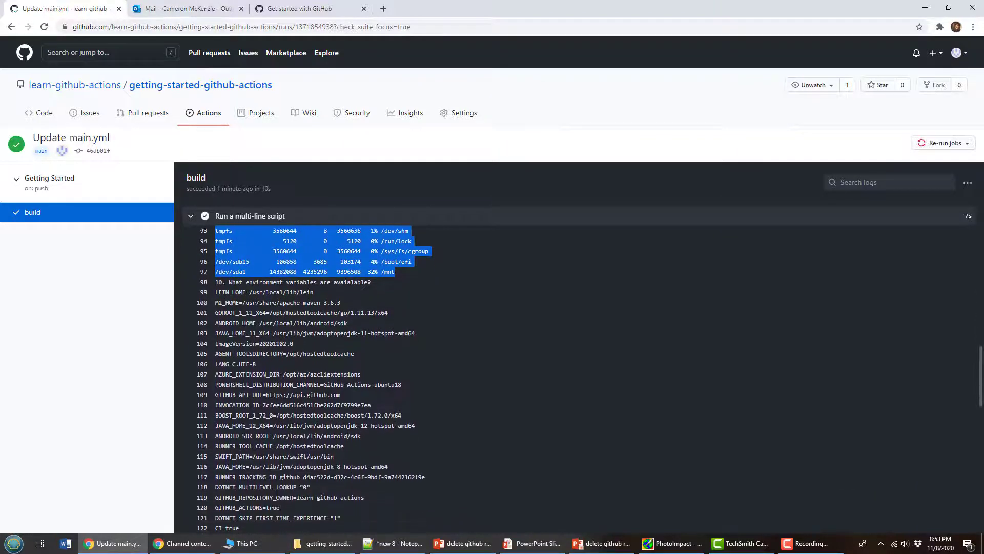
{"action": "scroll", "scroll_direction": "down", "scroll_amount": 3}
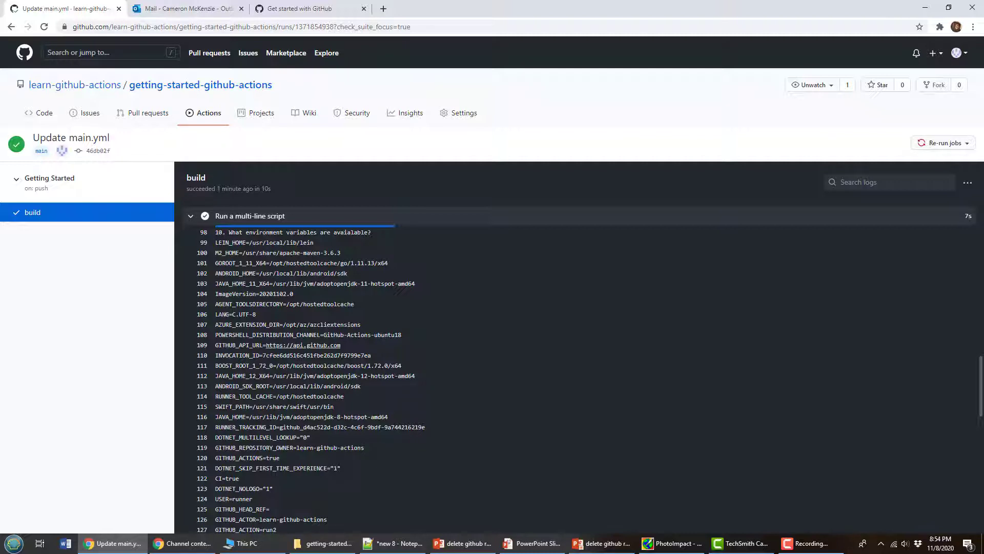
{"action": "mouse_move", "coordinate": [539, 308]}
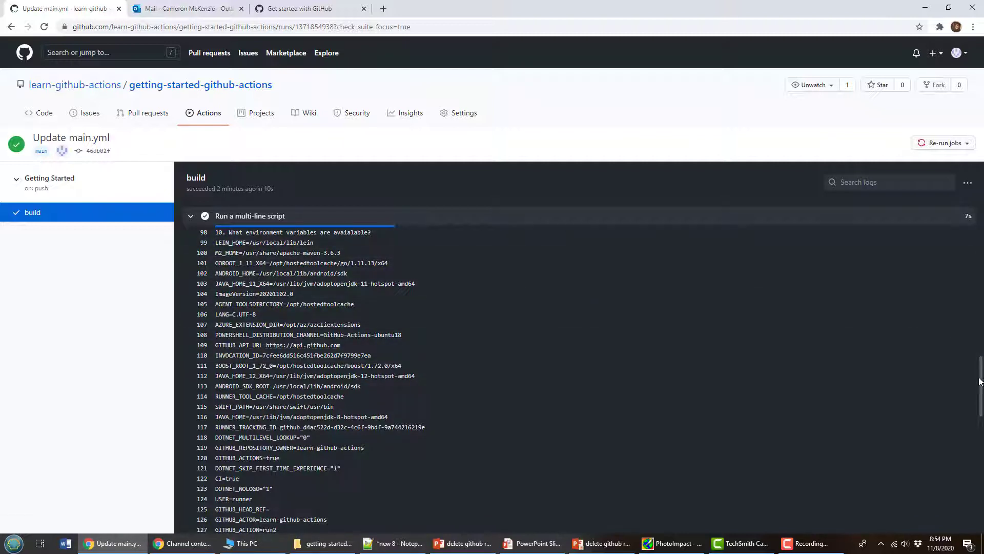
{"action": "scroll", "scroll_direction": "down", "scroll_amount": 3}
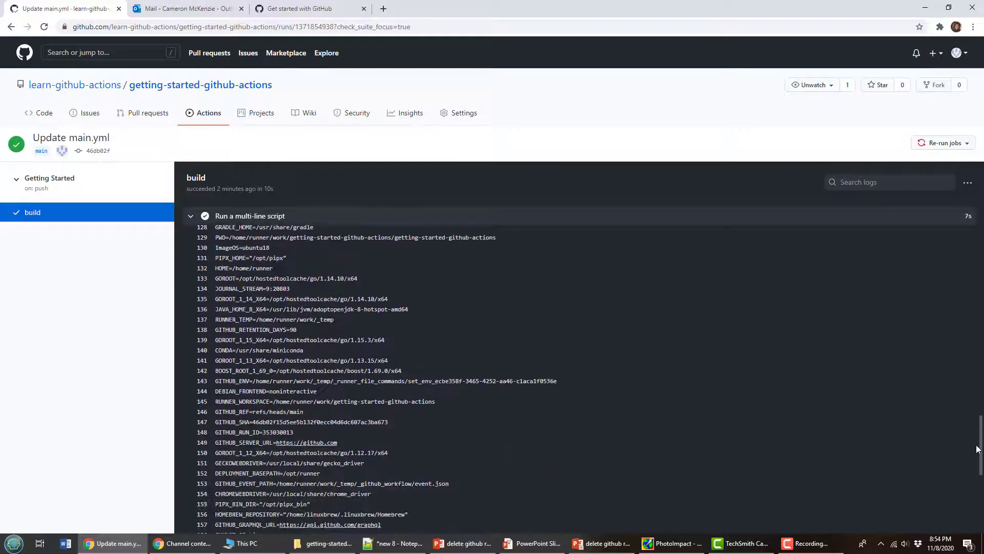
{"action": "scroll", "scroll_direction": "down", "scroll_amount": 3}
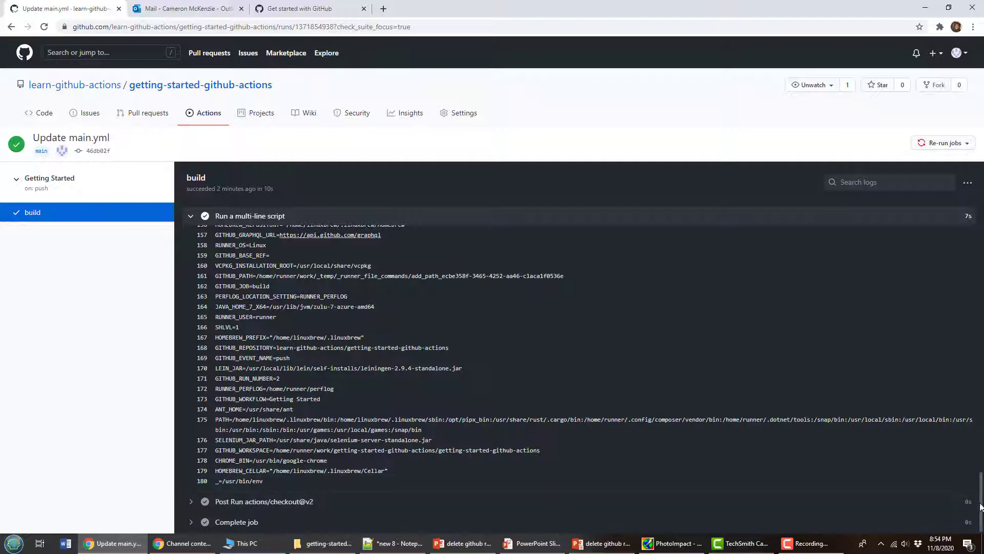
{"action": "scroll", "scroll_direction": "up", "scroll_amount": 3}
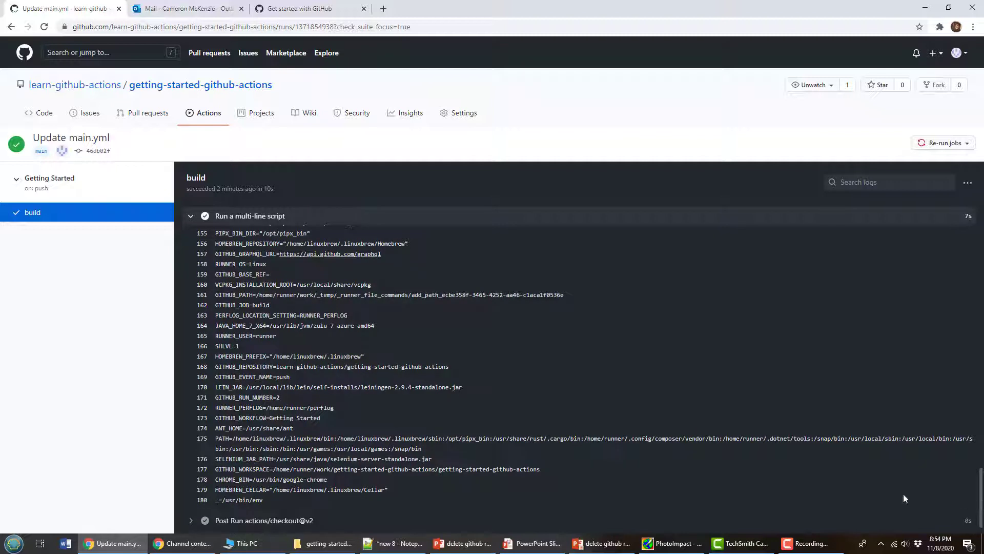
{"action": "scroll", "scroll_direction": "up", "scroll_amount": 3}
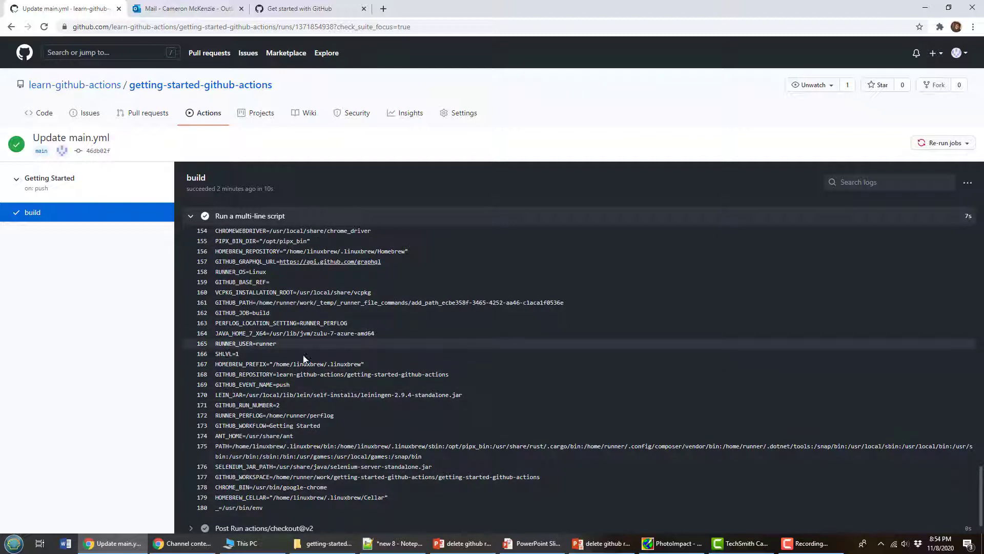
{"action": "mouse_move", "coordinate": [855, 462]}
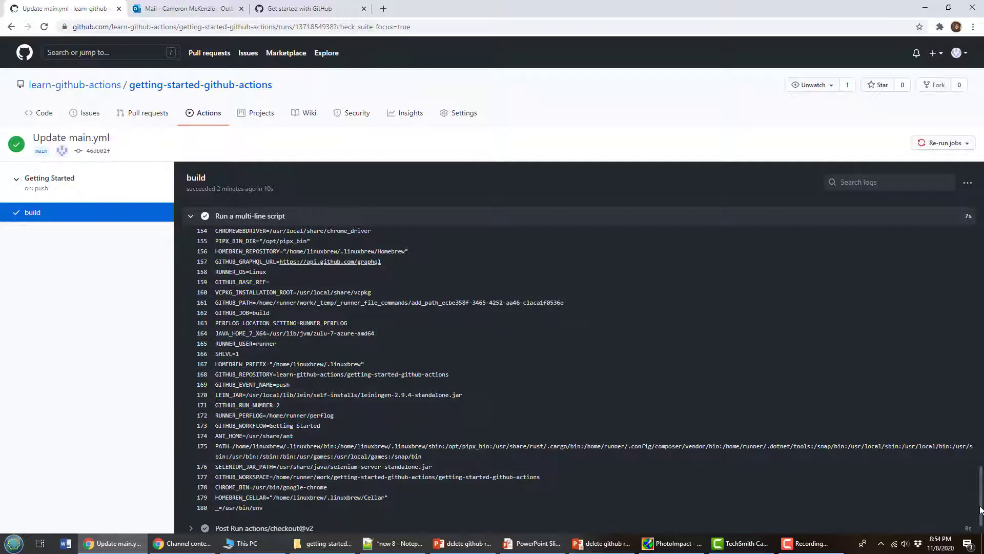
{"action": "scroll", "scroll_direction": "up", "scroll_amount": 3}
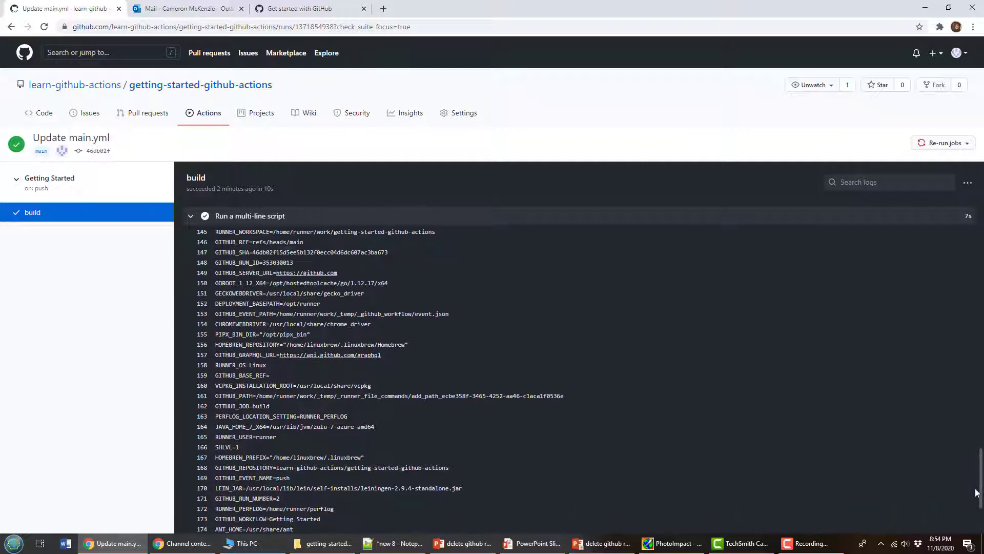
{"action": "scroll", "scroll_direction": "up", "scroll_amount": 3}
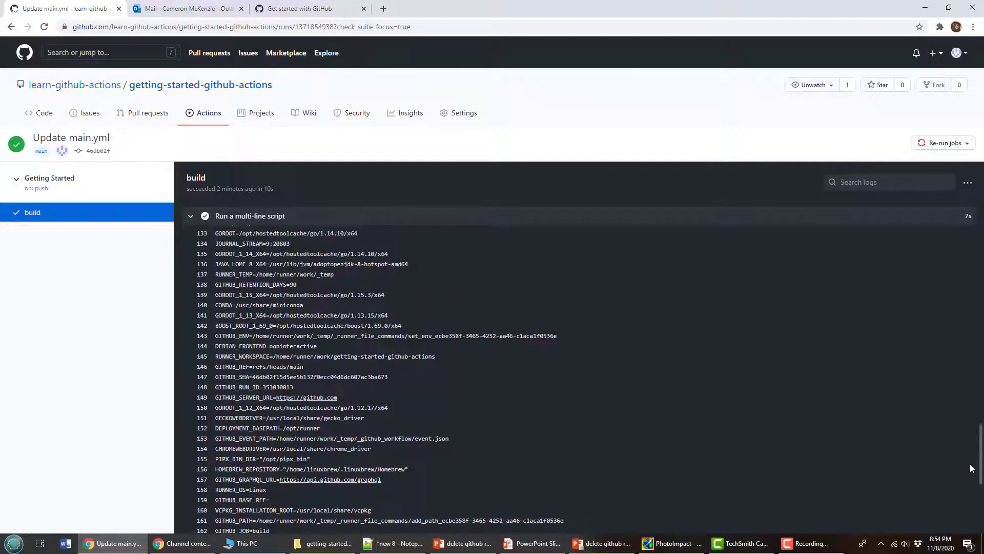
{"action": "scroll", "scroll_direction": "up", "scroll_amount": 3}
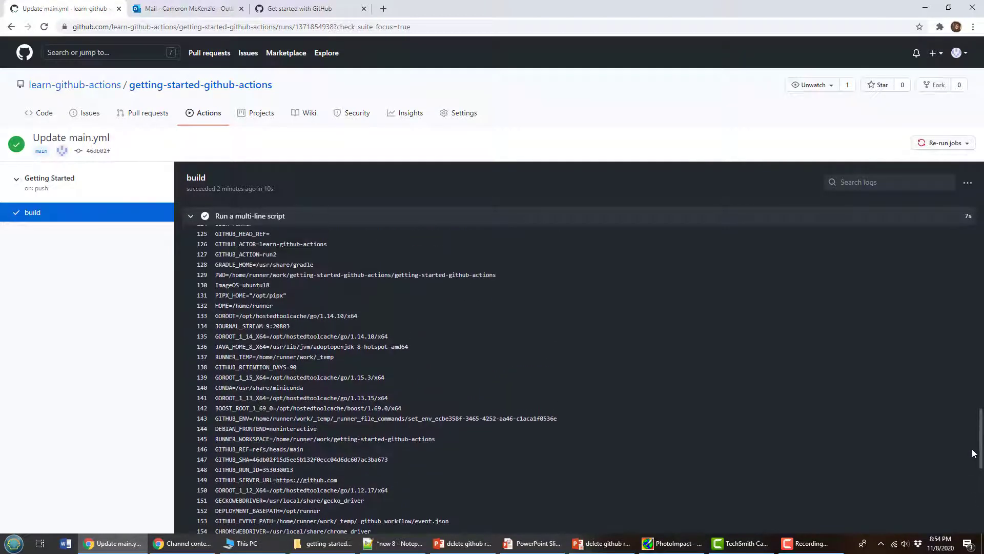
{"action": "scroll", "scroll_direction": "up", "scroll_amount": 3}
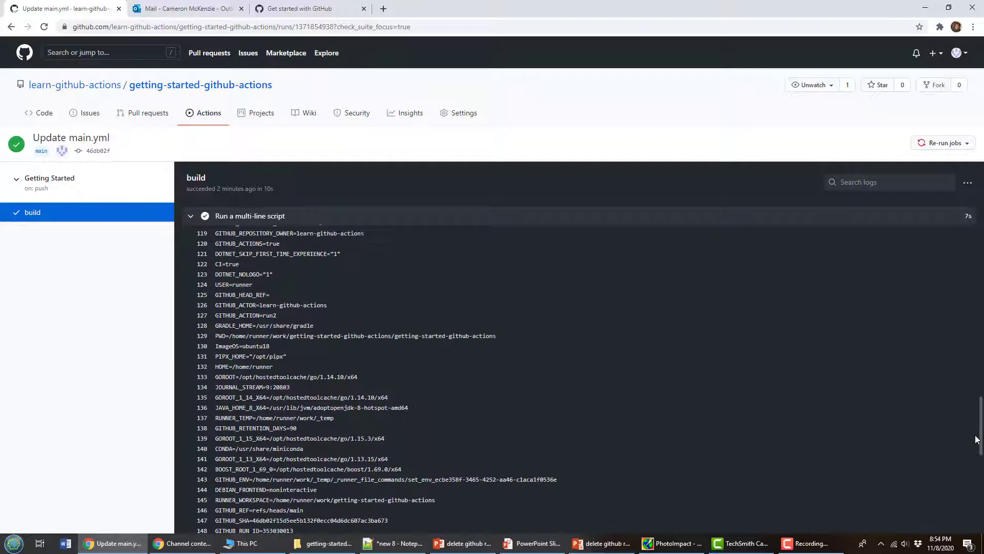
{"action": "scroll", "scroll_direction": "up", "scroll_amount": 3}
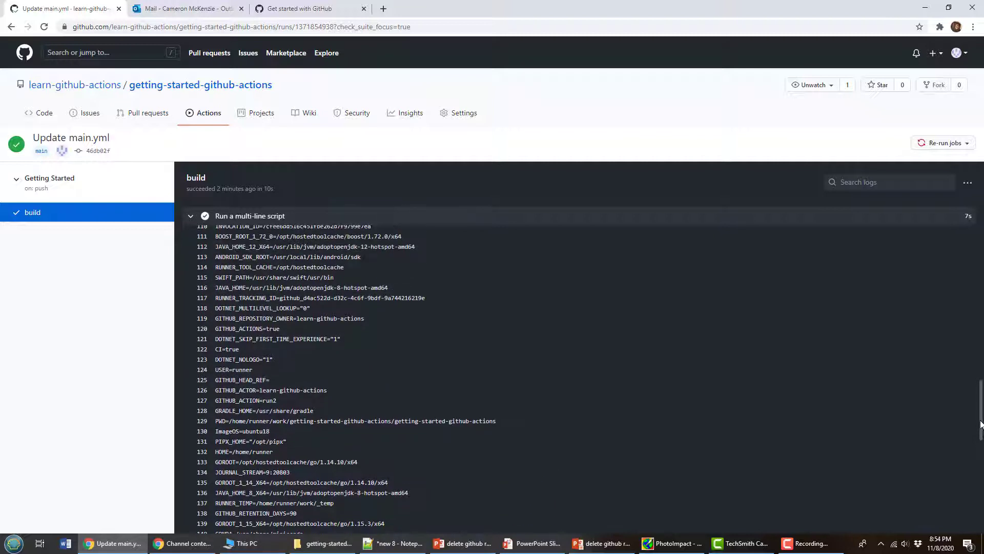
{"action": "scroll", "scroll_direction": "up", "scroll_amount": 3}
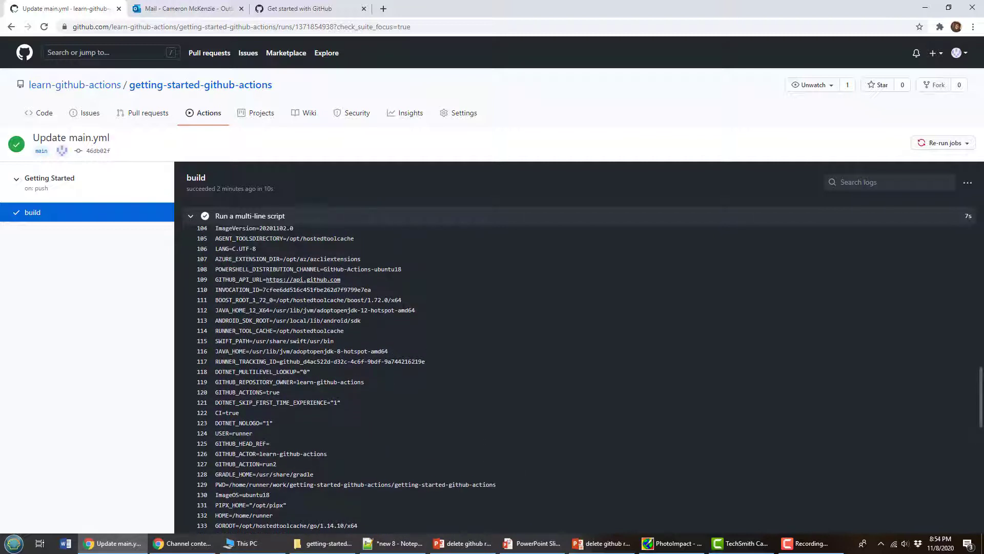
{"action": "scroll", "scroll_direction": "up", "scroll_amount": 3}
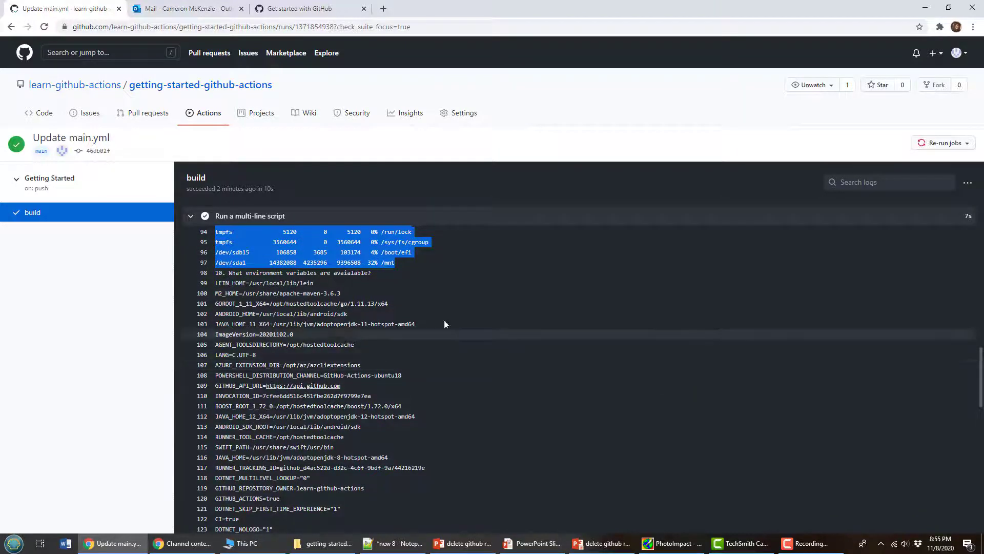
{"action": "mouse_move", "coordinate": [31, 172]}
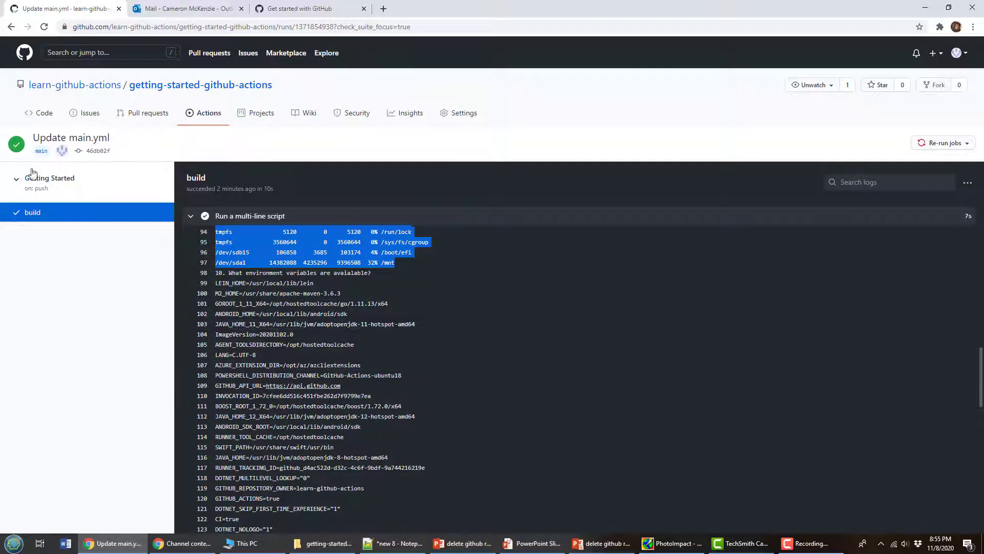
Open .github/workflows/main.yml from the file listing and scroll through its echo commands
{"action": "left_click", "coordinate": [44, 113]}
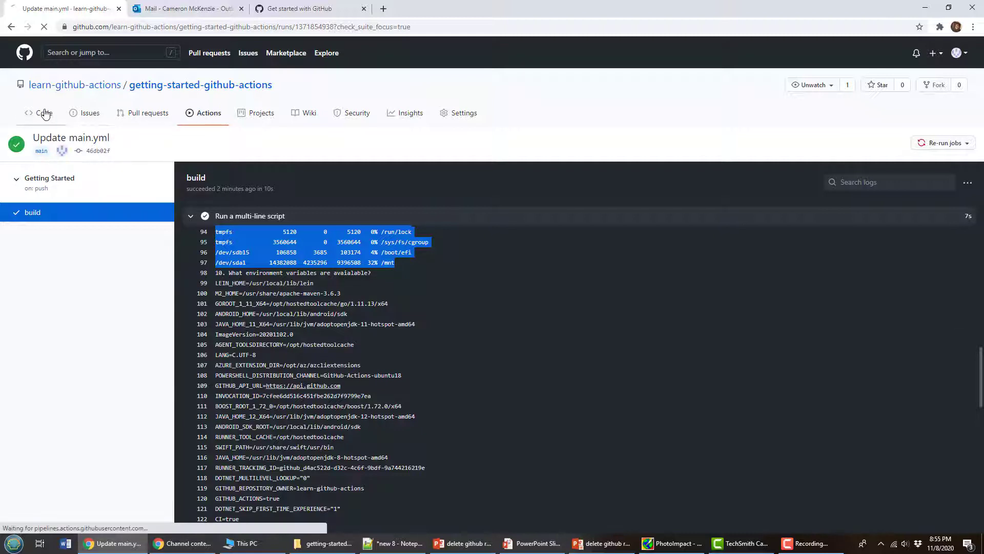
{"action": "left_click", "coordinate": [44, 112]}
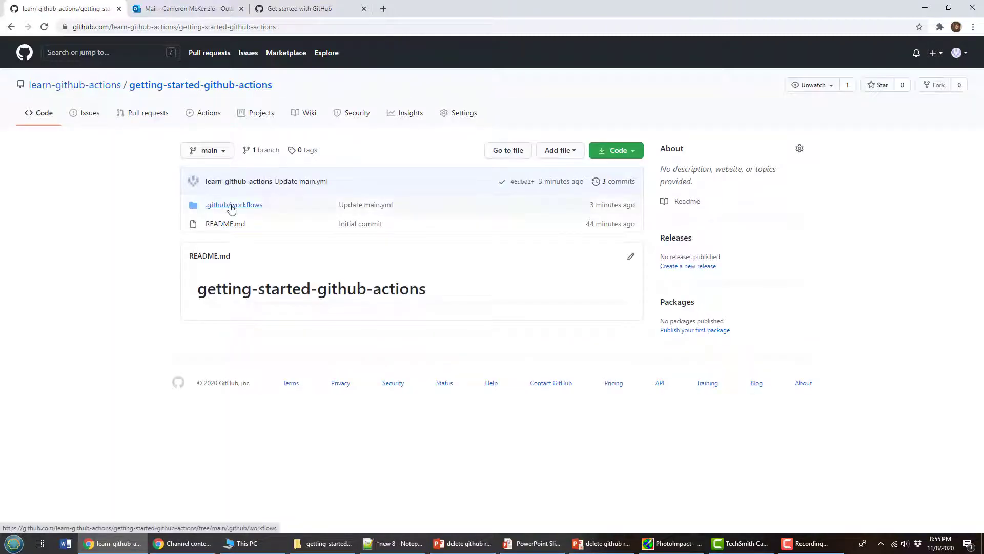
{"action": "left_click", "coordinate": [233, 205]}
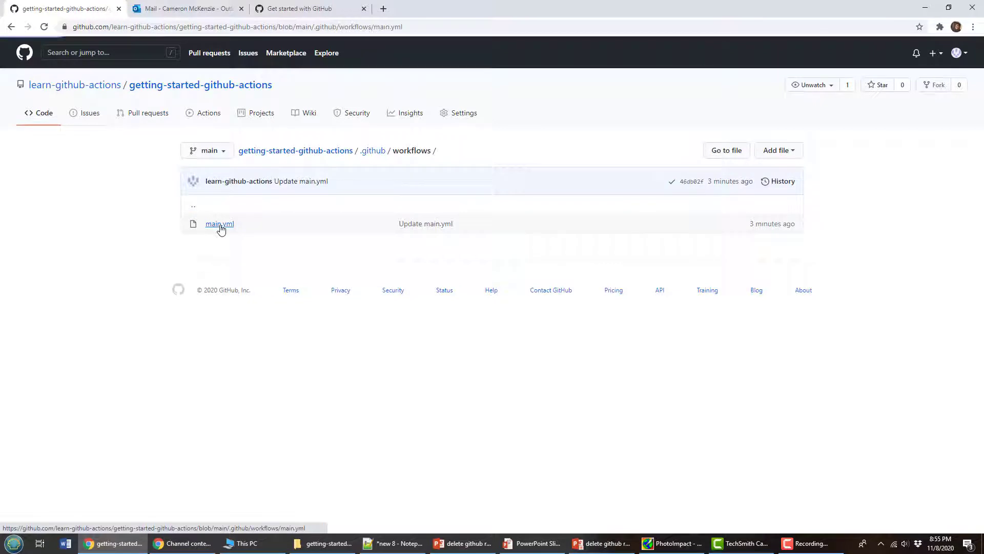
{"action": "left_click", "coordinate": [219, 223]}
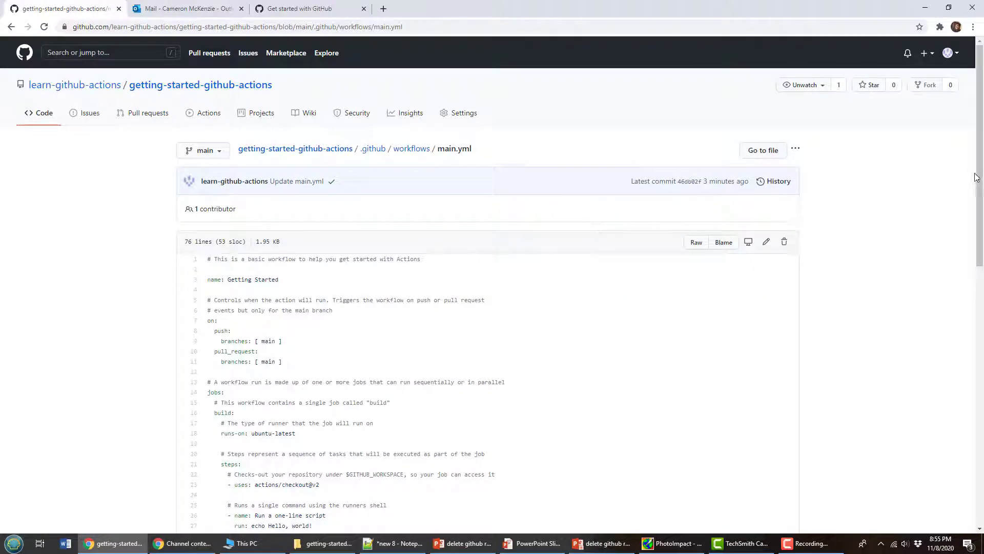
{"action": "scroll", "scroll_direction": "down", "scroll_amount": 3}
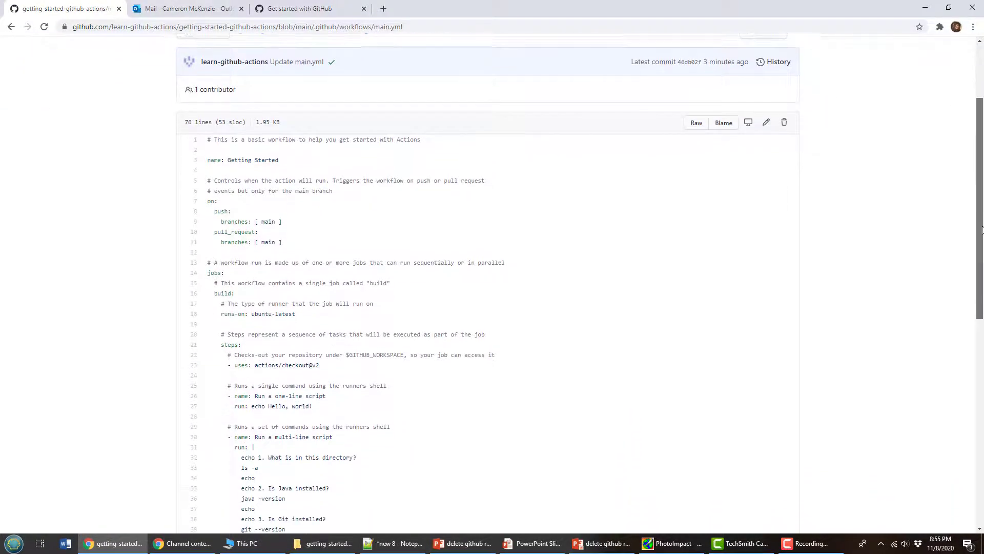
{"action": "scroll", "scroll_direction": "down", "scroll_amount": 3}
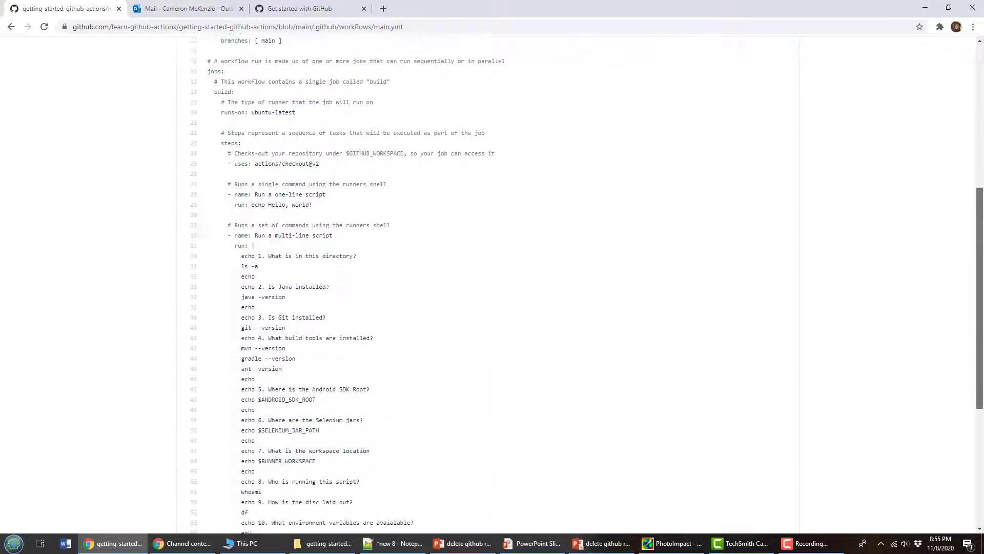
{"action": "scroll", "scroll_direction": "down", "scroll_amount": 3}
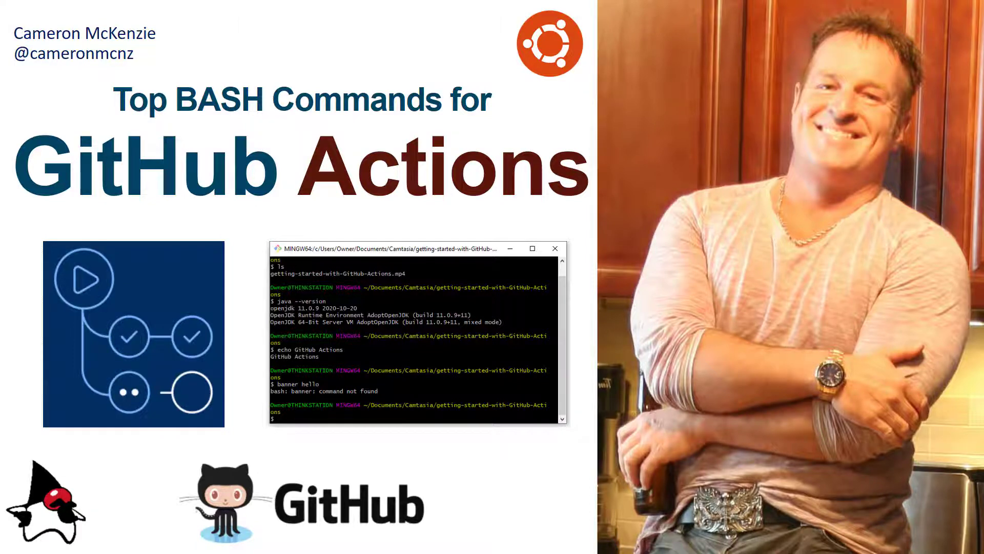
{"action": "mouse_move", "coordinate": [270, 218]}
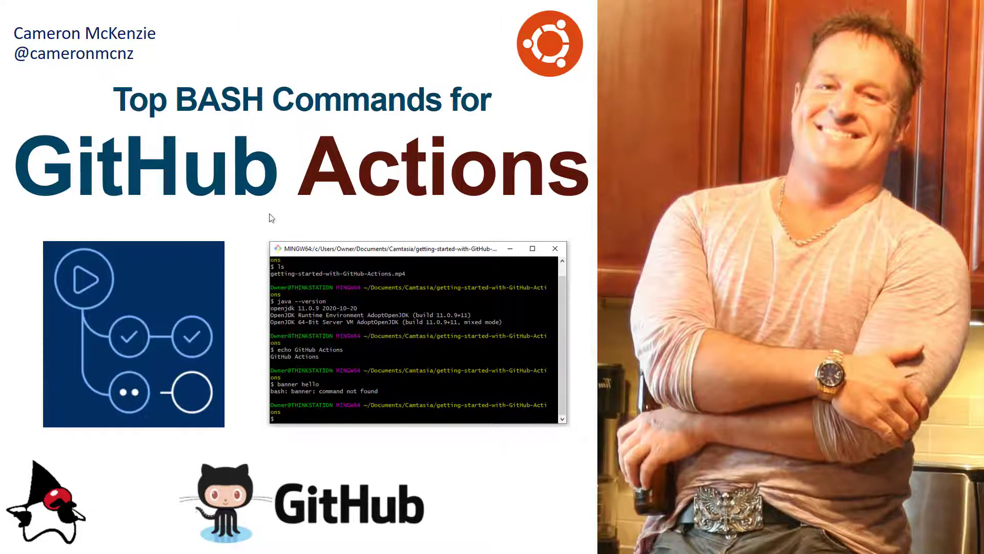
{"action": "mouse_move", "coordinate": [28, 101]}
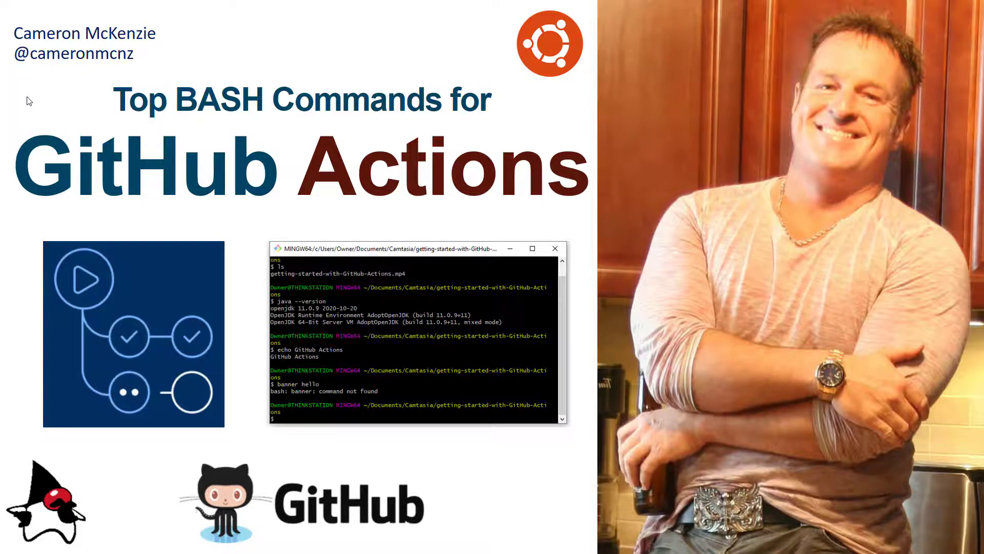
{"action": "mouse_move", "coordinate": [311, 235]}
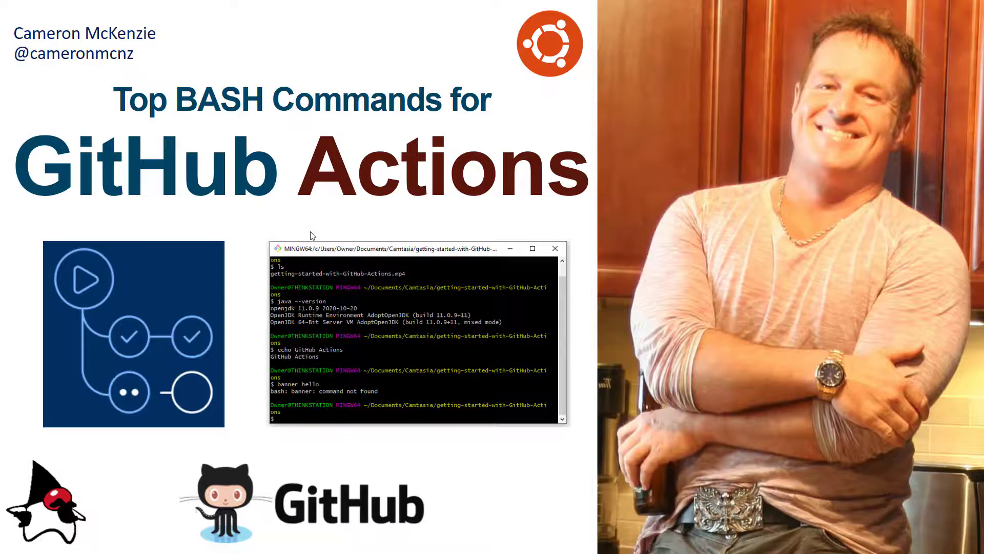